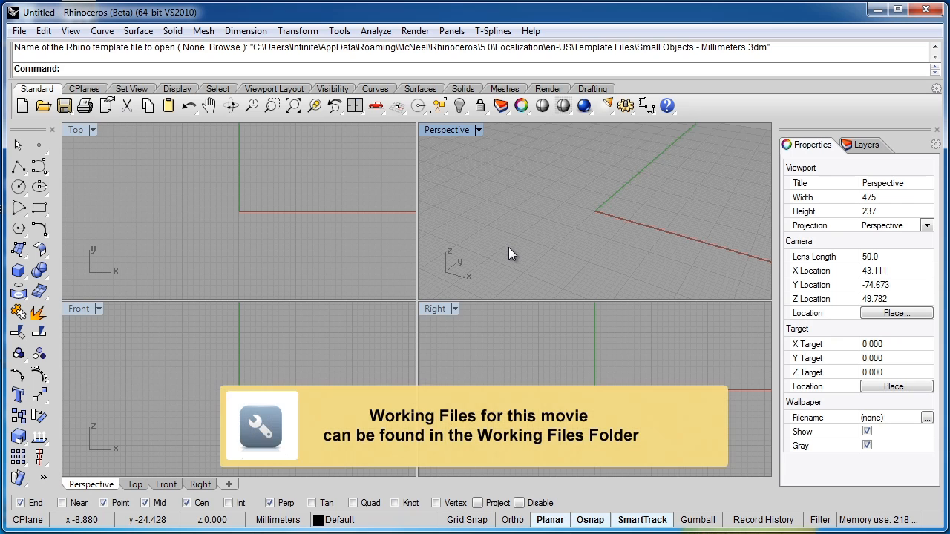
Open Shell.3dm from the Chapter 1 folder.
{"action": "left_click", "coordinate": [42, 105]}
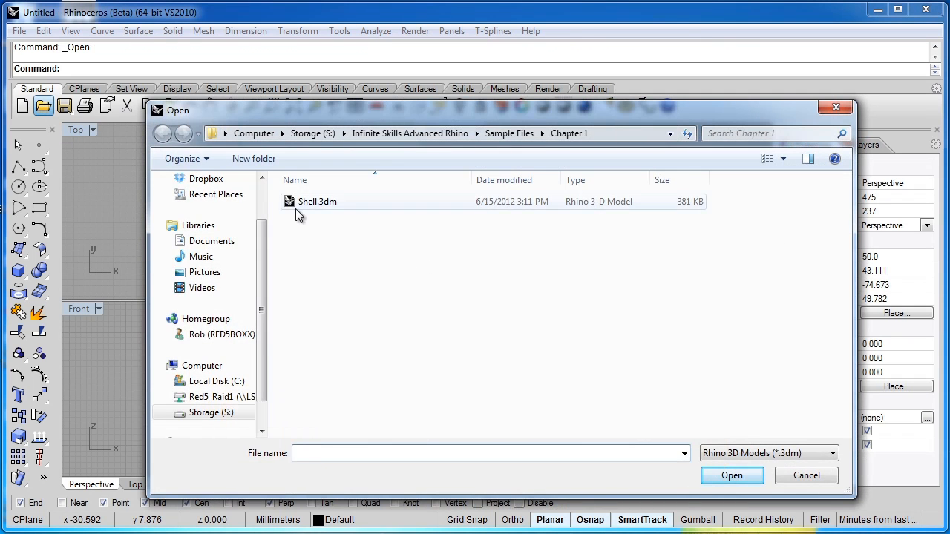
{"action": "left_click", "coordinate": [317, 201]}
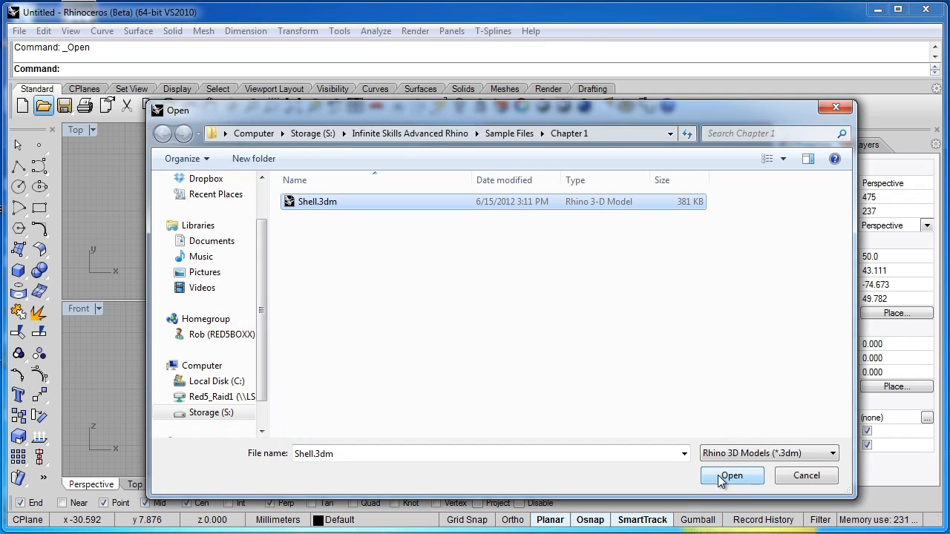
{"action": "left_click", "coordinate": [731, 476]}
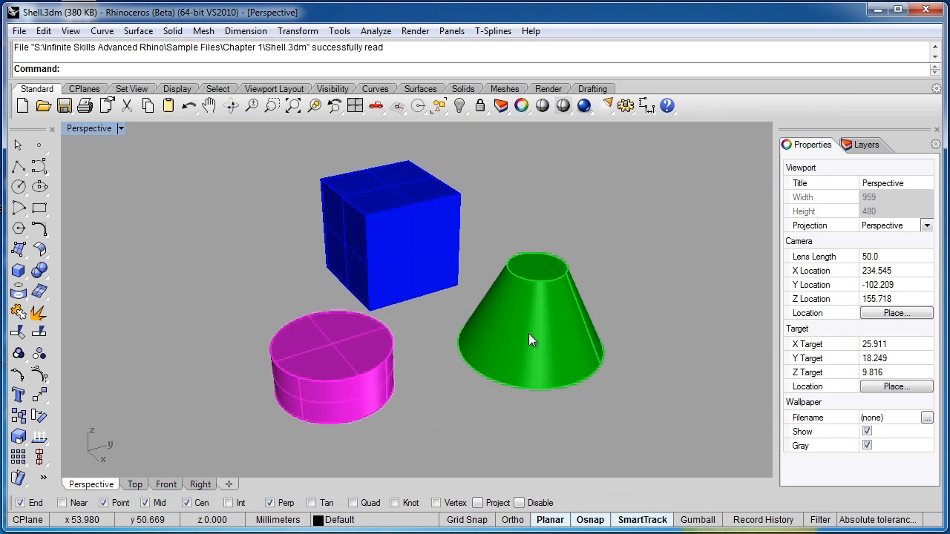
{"action": "left_click_drag", "start_coordinate": [531, 340], "coordinate": [497, 422]}
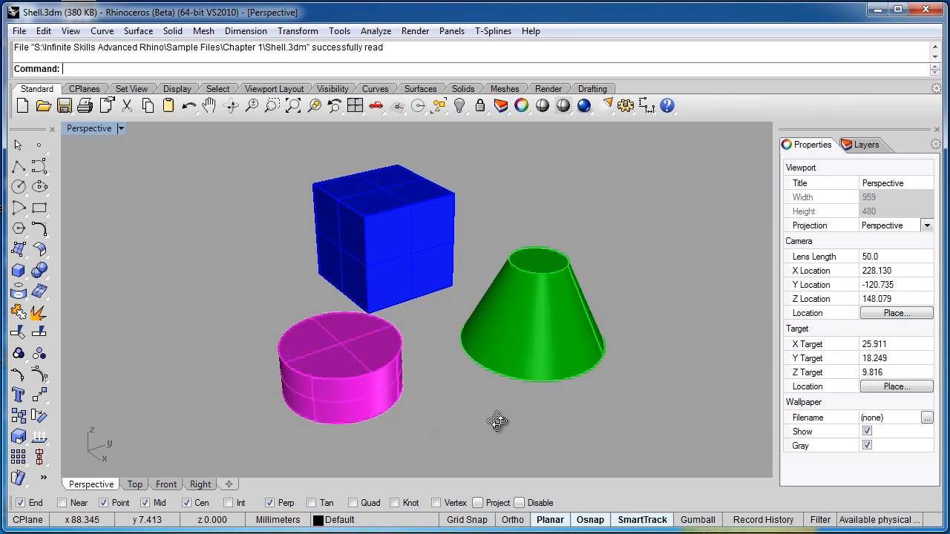
{"action": "left_click_drag", "start_coordinate": [497, 421], "coordinate": [293, 406]}
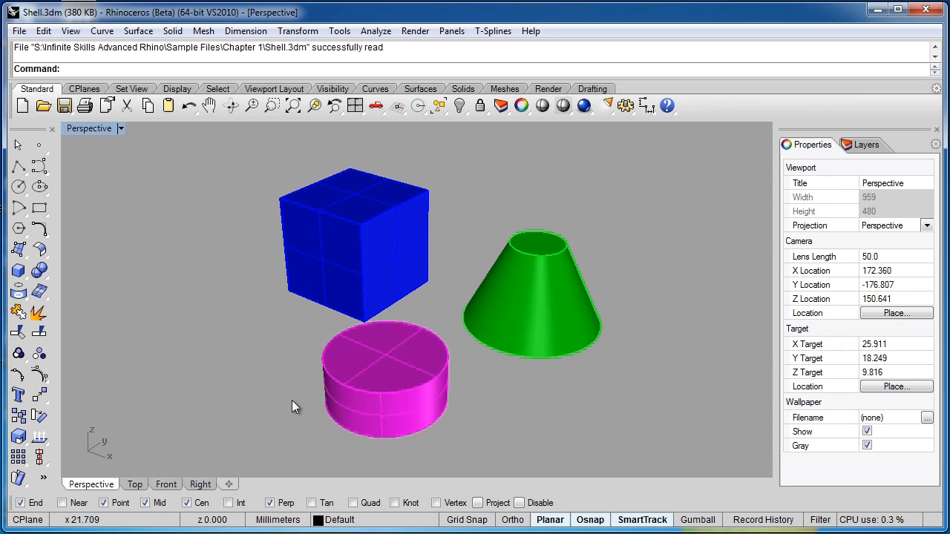
{"action": "left_click_drag", "start_coordinate": [296, 406], "coordinate": [400, 401]}
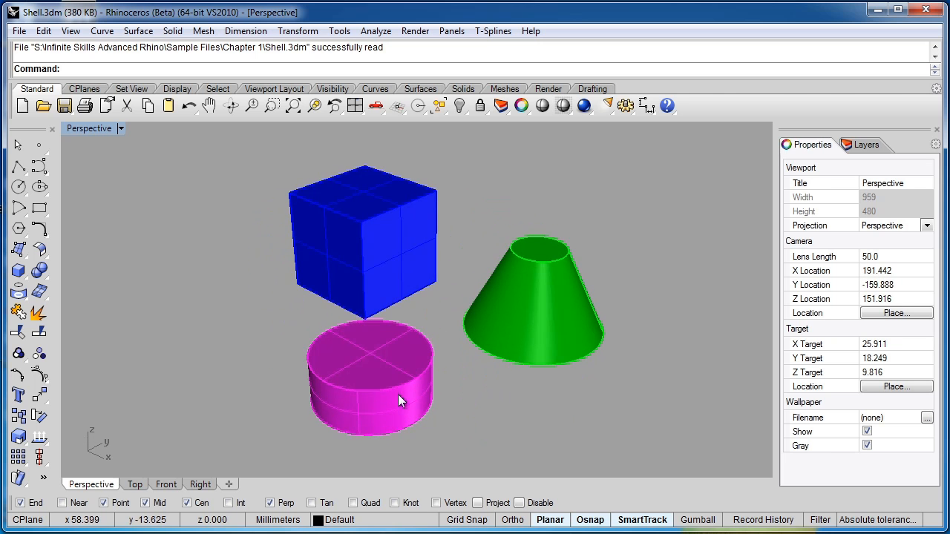
{"action": "mouse_move", "coordinate": [552, 394]}
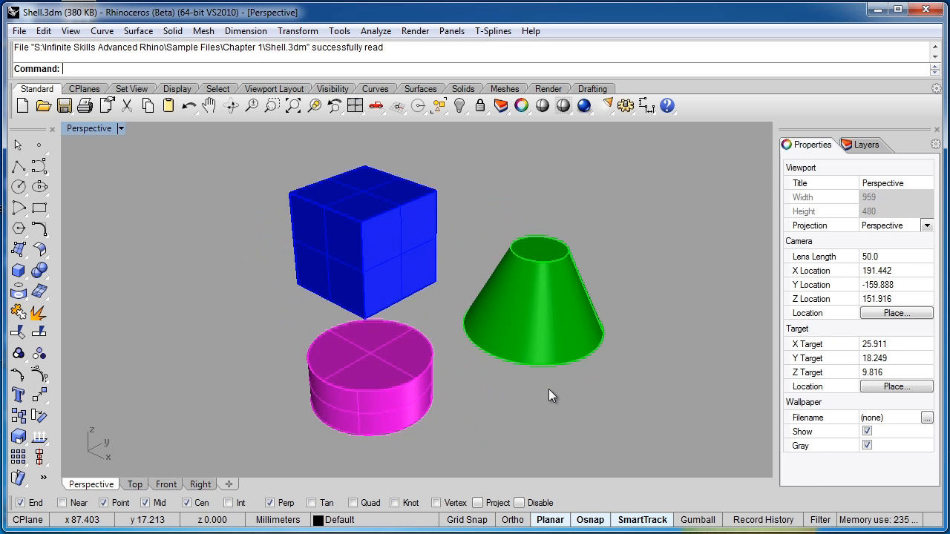
{"action": "mouse_move", "coordinate": [609, 426]}
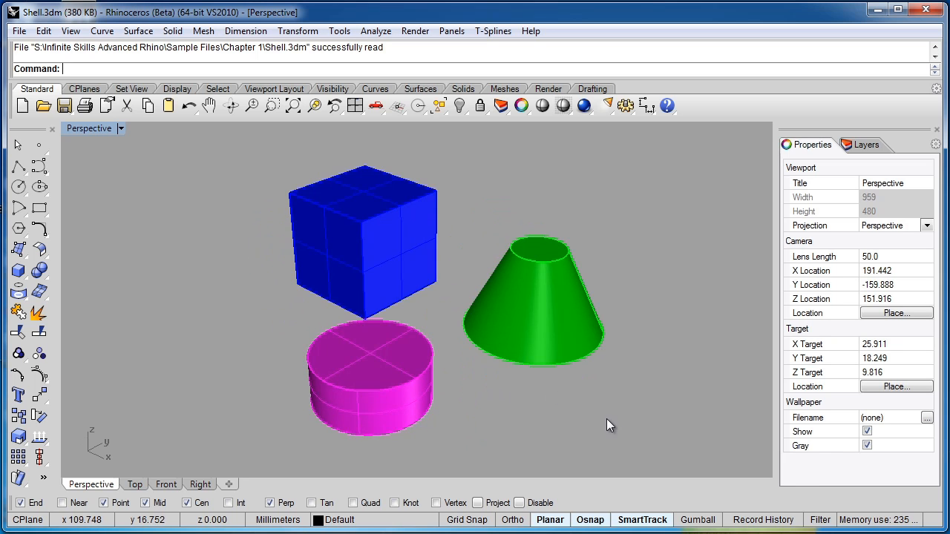
{"action": "left_click_drag", "start_coordinate": [608, 425], "coordinate": [620, 414]}
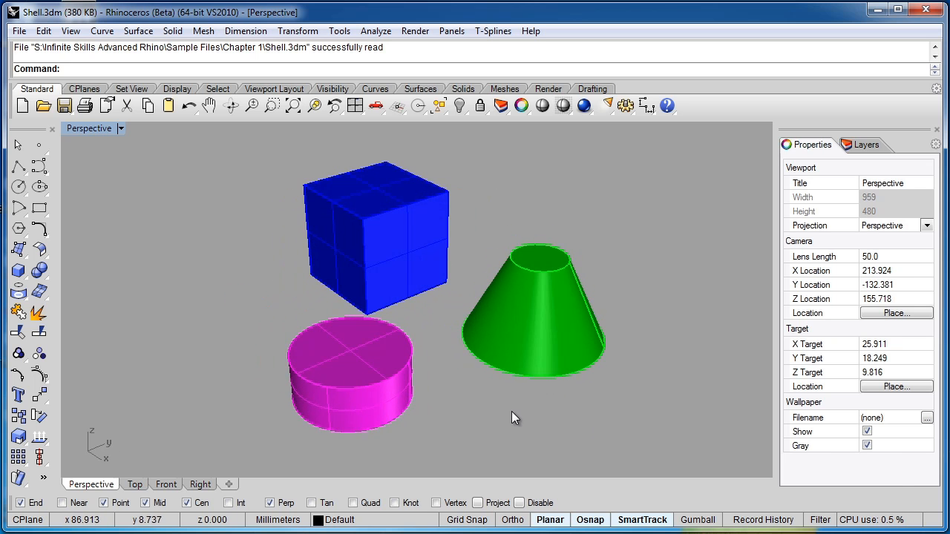
{"action": "mouse_move", "coordinate": [488, 416]}
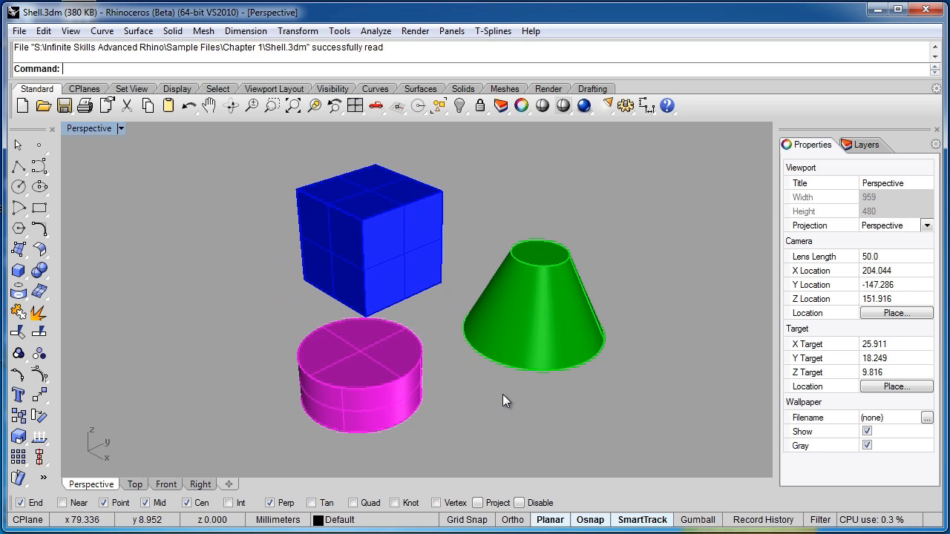
{"action": "mouse_move", "coordinate": [491, 425]}
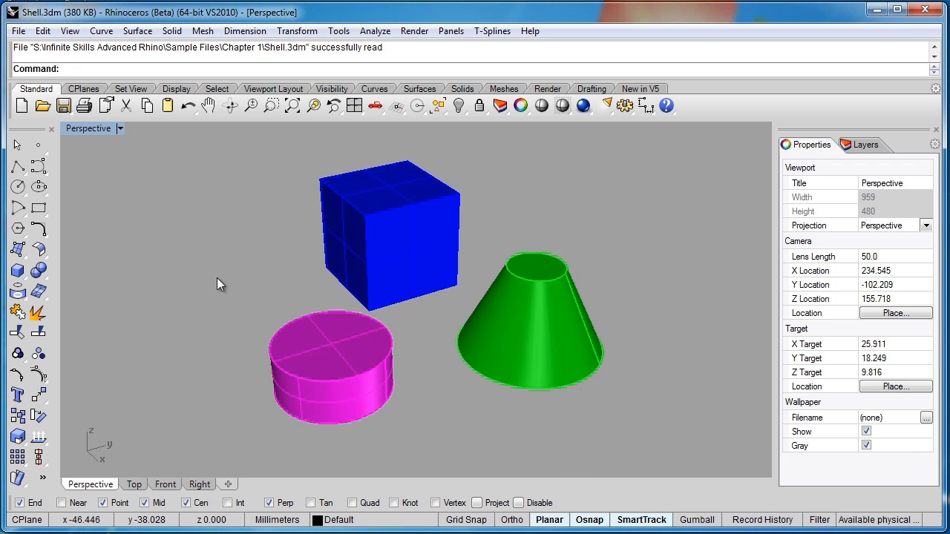
{"action": "type", "text": "Shell"}
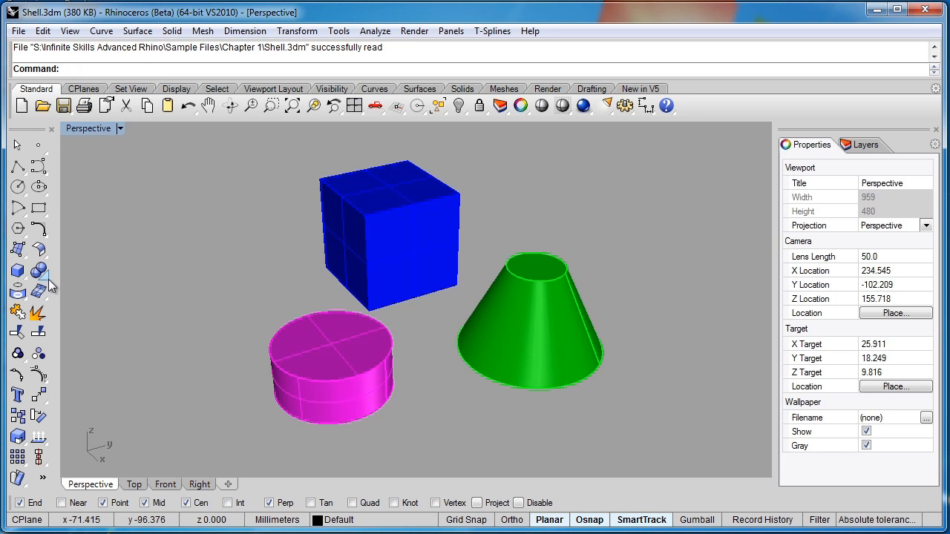
Start the Shell closed polysurface tool from the Solid Tools flyout.
{"action": "left_click", "coordinate": [17, 270]}
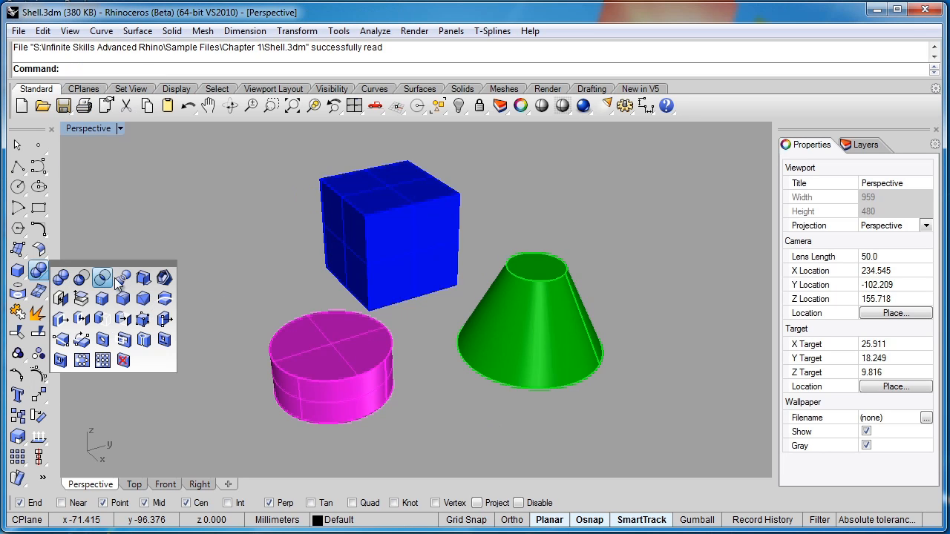
{"action": "mouse_move", "coordinate": [165, 277]}
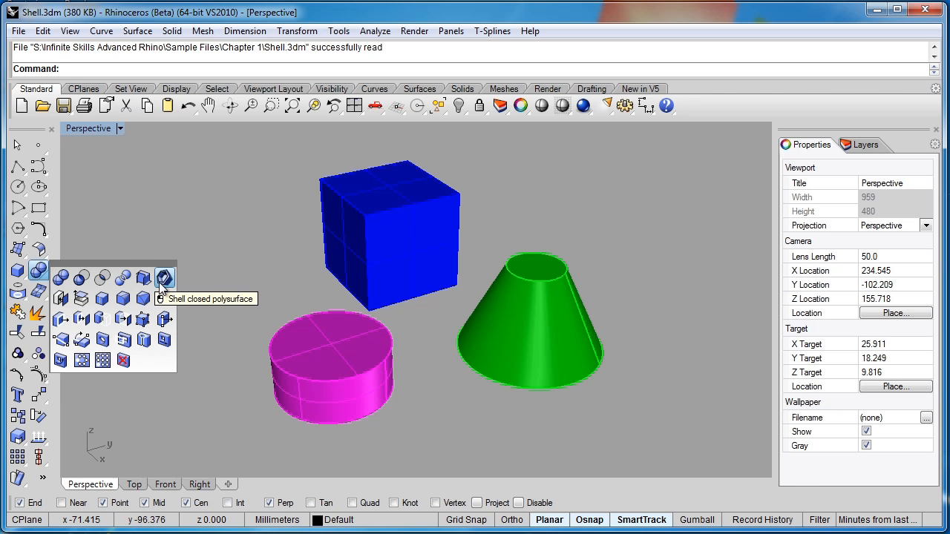
{"action": "left_click", "coordinate": [164, 277]}
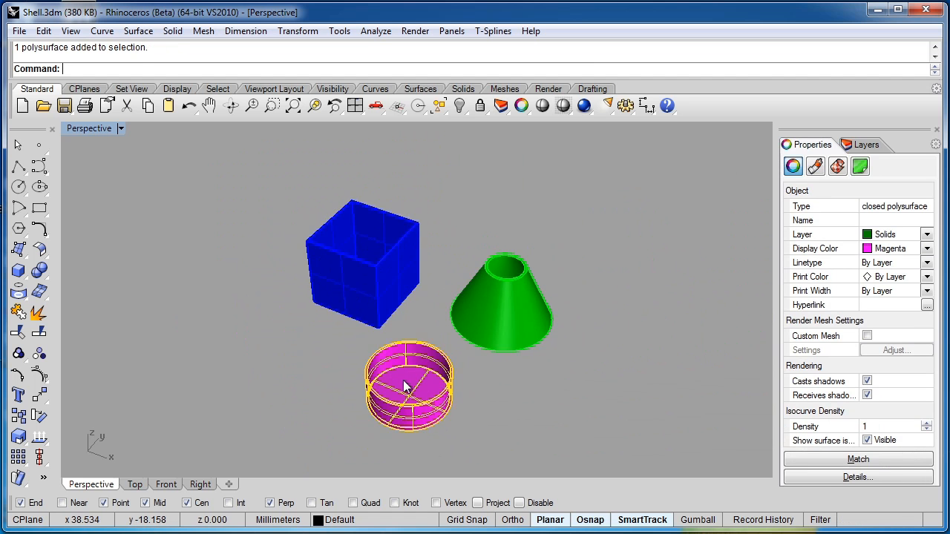
Halve the hollow cylinder with a cutting plane and Boolean Difference, then orbit to inspect.
{"action": "left_click", "coordinate": [138, 30]}
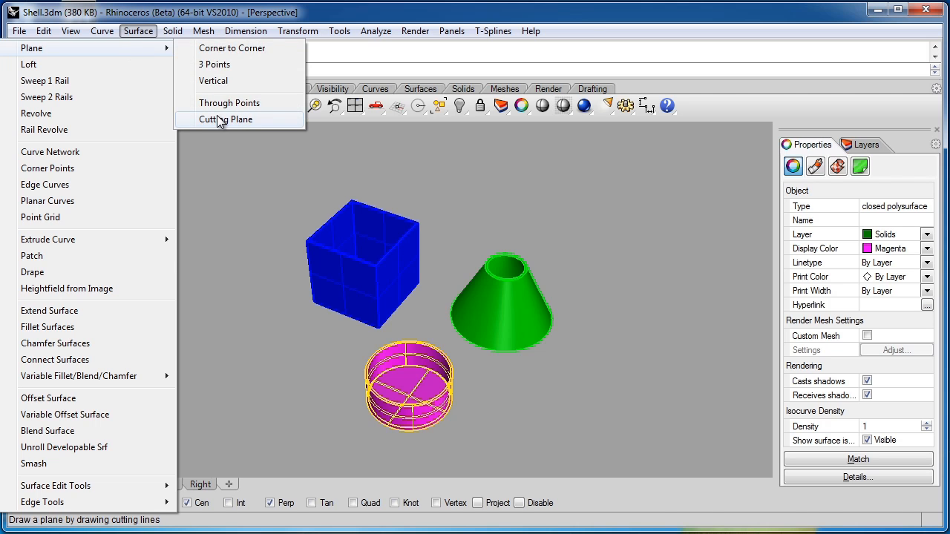
{"action": "left_click", "coordinate": [225, 119]}
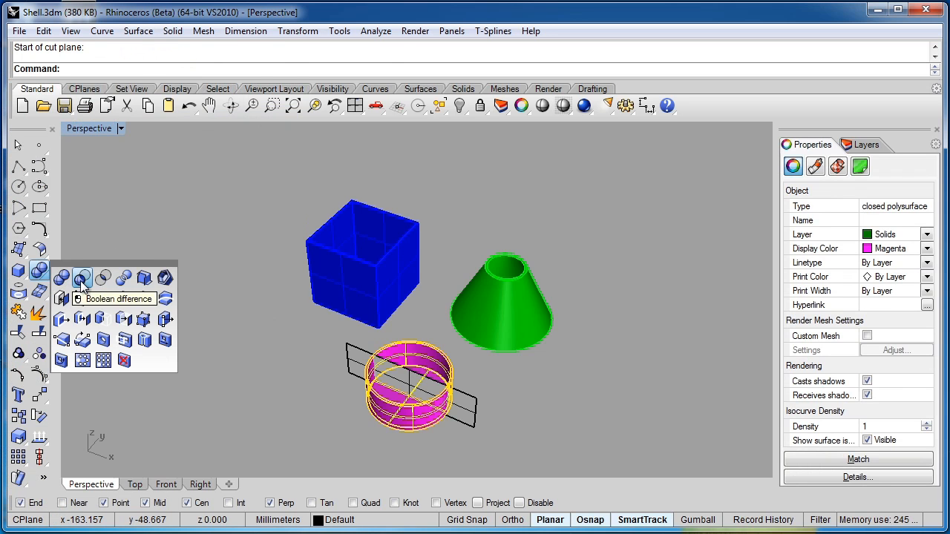
{"action": "left_click", "coordinate": [82, 278]}
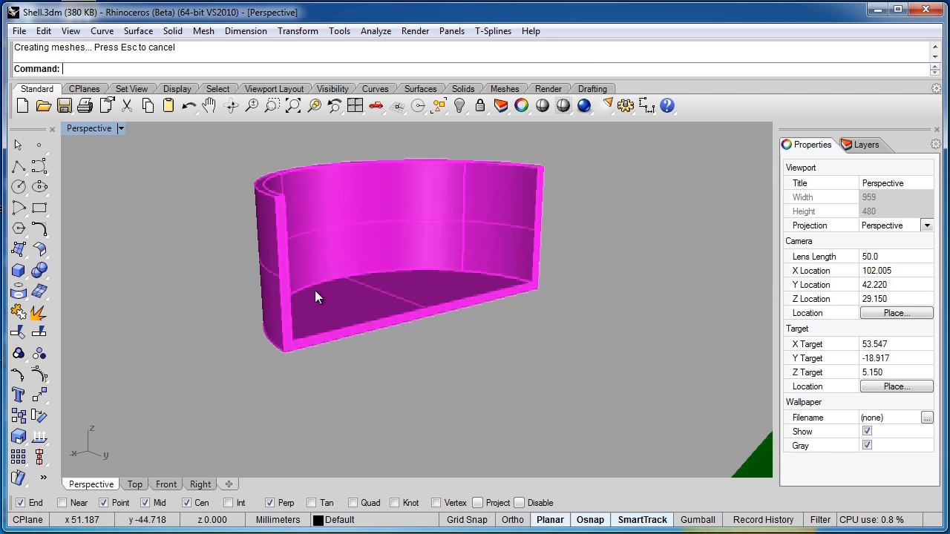
{"action": "mouse_move", "coordinate": [314, 349]}
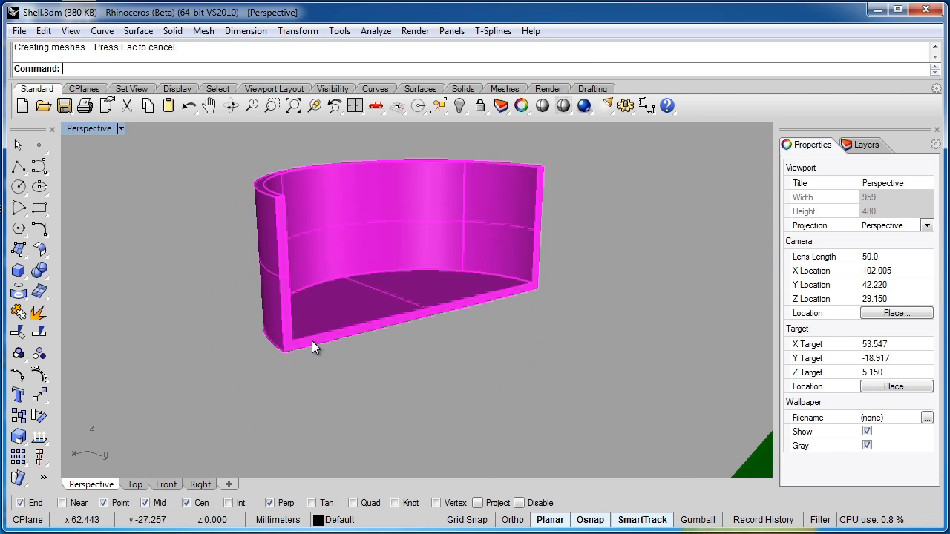
{"action": "mouse_move", "coordinate": [538, 165]}
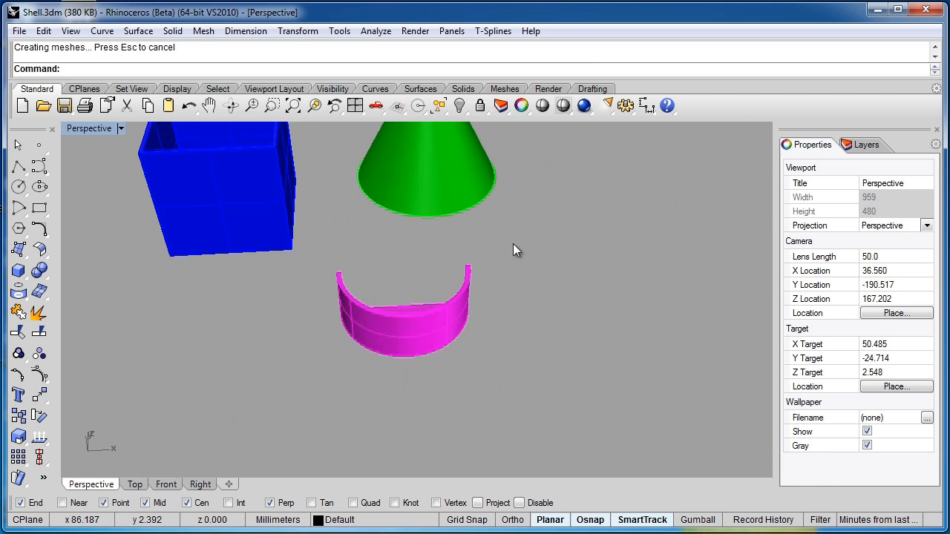
{"action": "left_click_drag", "start_coordinate": [515, 248], "coordinate": [427, 301]}
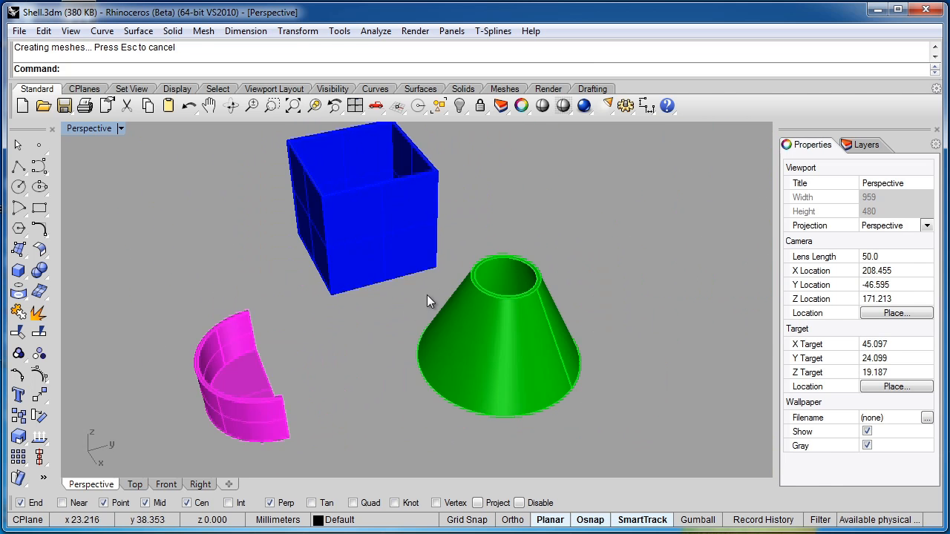
{"action": "mouse_move", "coordinate": [374, 364]}
{"action": "type", "text": "Shel"}
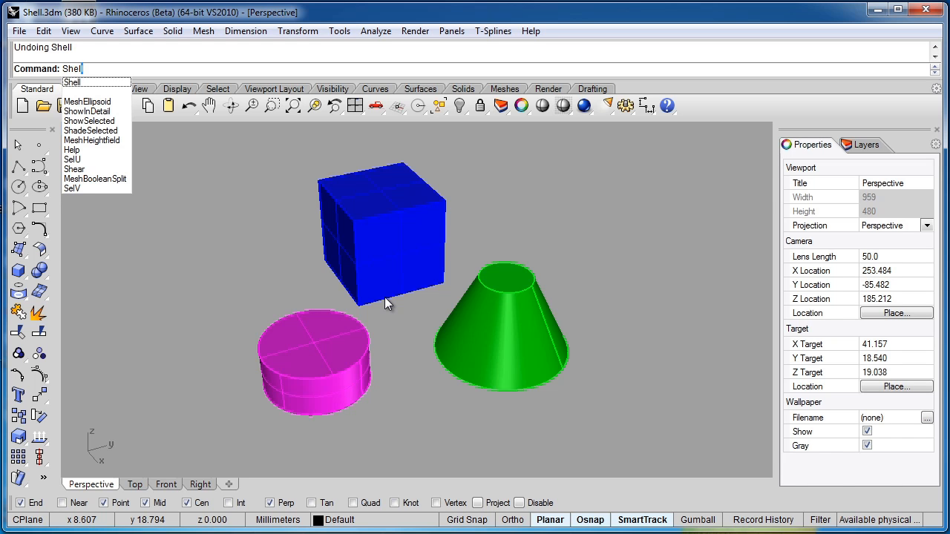
Rerun Shell with a wall thickness of 3.
{"action": "key", "text": "Enter"}
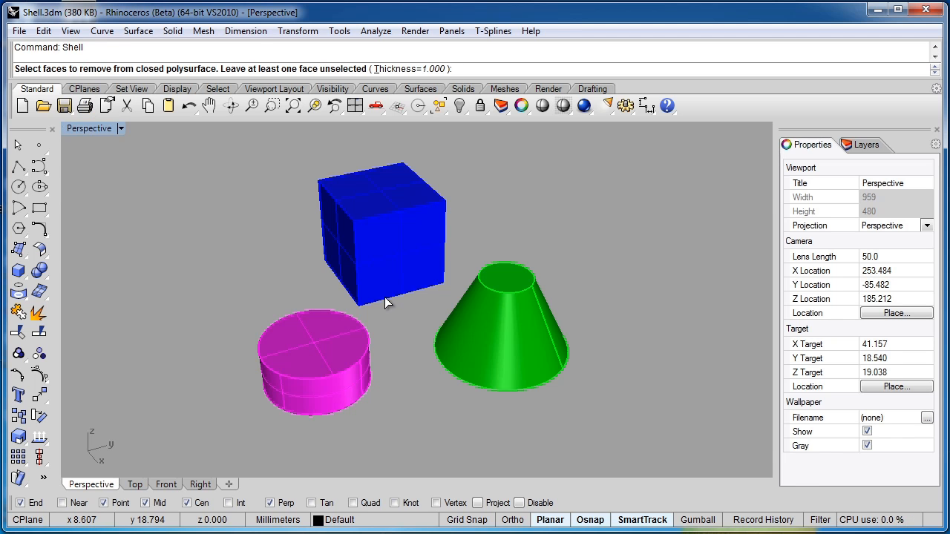
{"action": "type", "text": "3"}
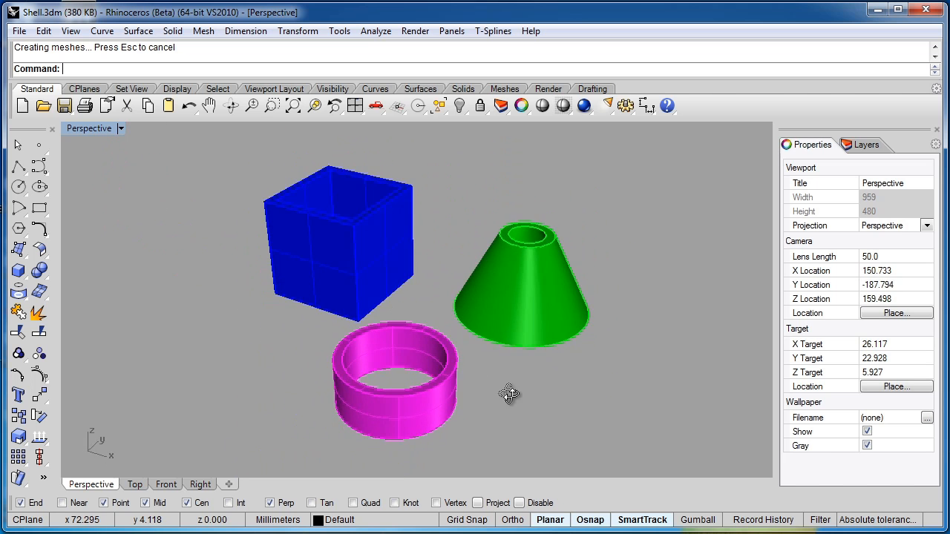
Shell the bottle at thickness 2 with its top face removed, orbiting to view the base.
{"action": "left_click", "coordinate": [865, 145]}
{"action": "type", "text": "Shell"}
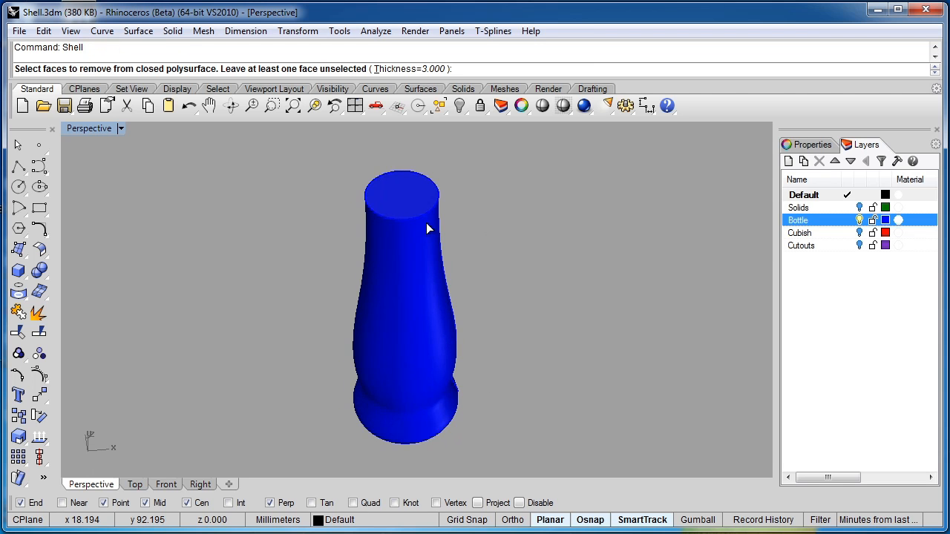
{"action": "type", "text": "2"}
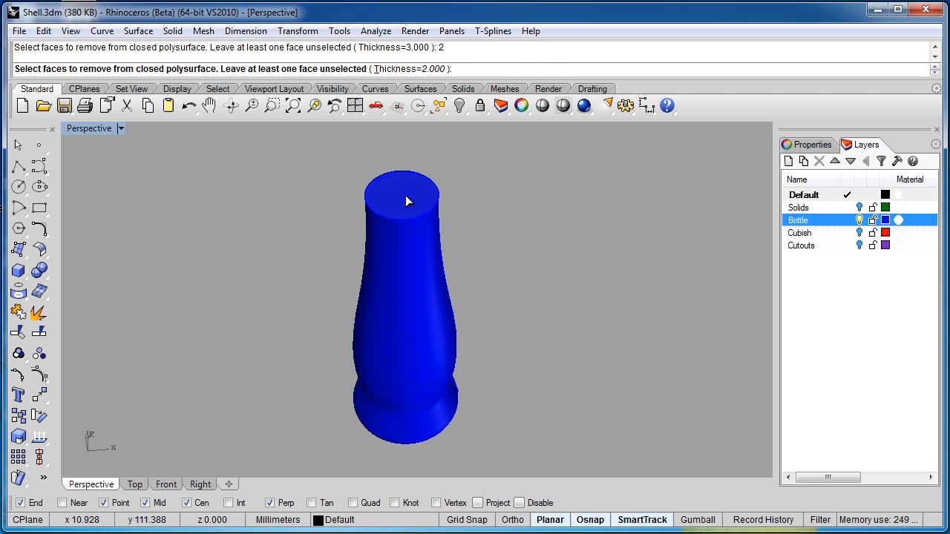
{"action": "left_click", "coordinate": [402, 193]}
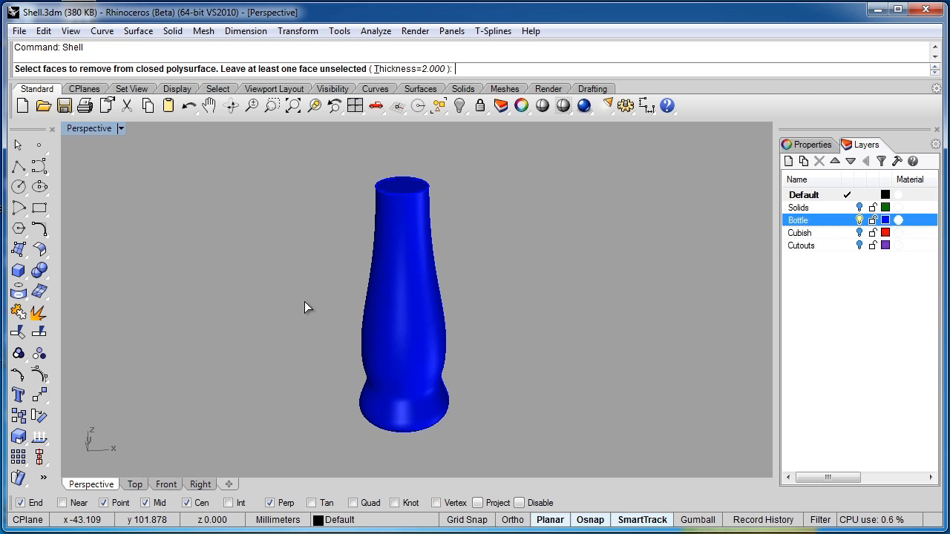
{"action": "mouse_move", "coordinate": [301, 311]}
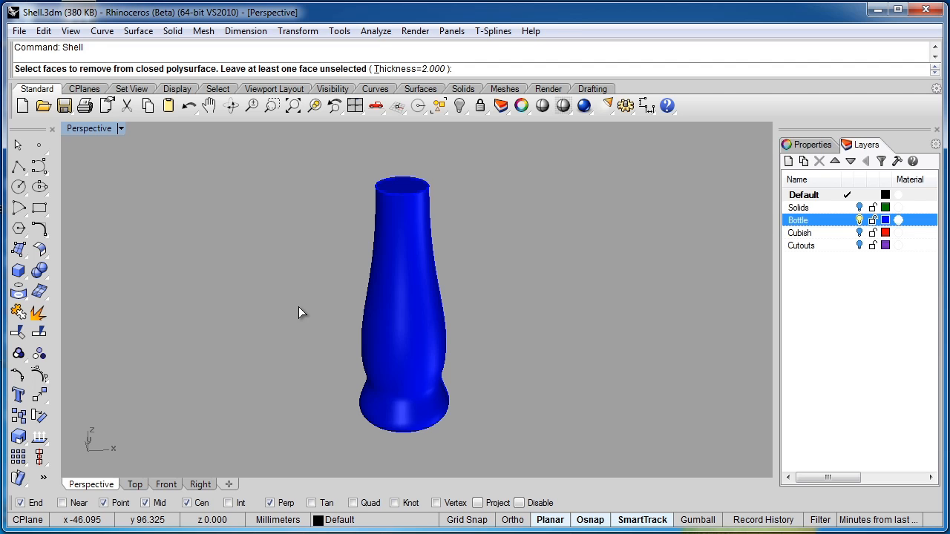
{"action": "mouse_move", "coordinate": [425, 220]}
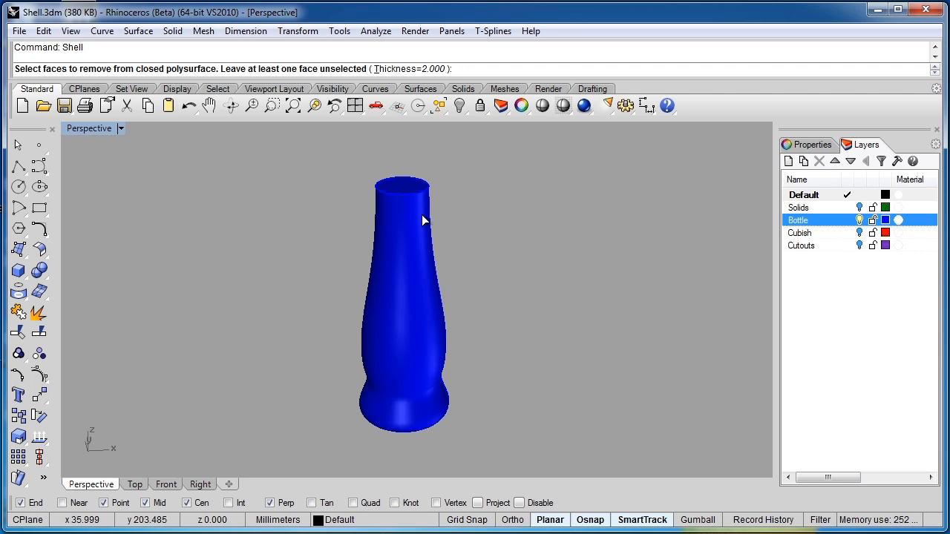
{"action": "mouse_move", "coordinate": [444, 357]}
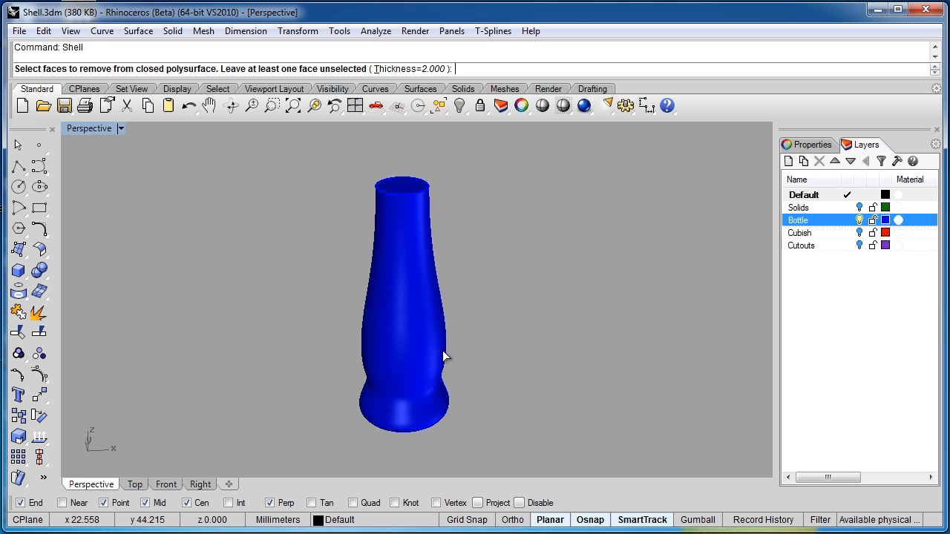
{"action": "mouse_move", "coordinate": [422, 248]}
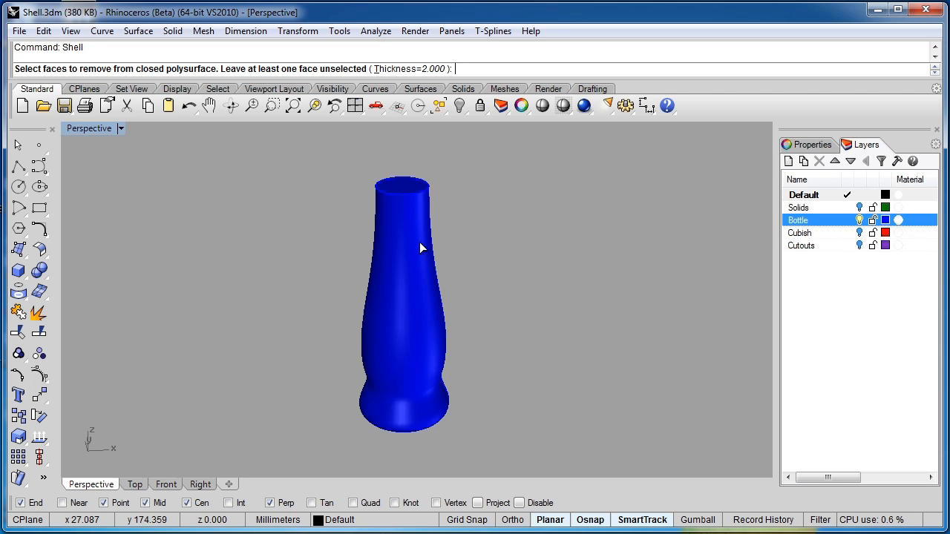
{"action": "mouse_move", "coordinate": [432, 222]}
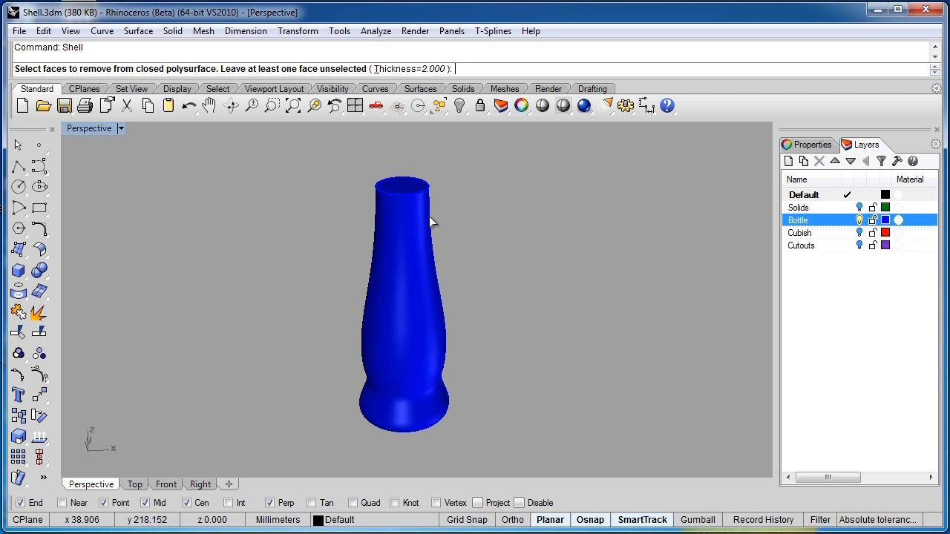
{"action": "mouse_move", "coordinate": [406, 192]}
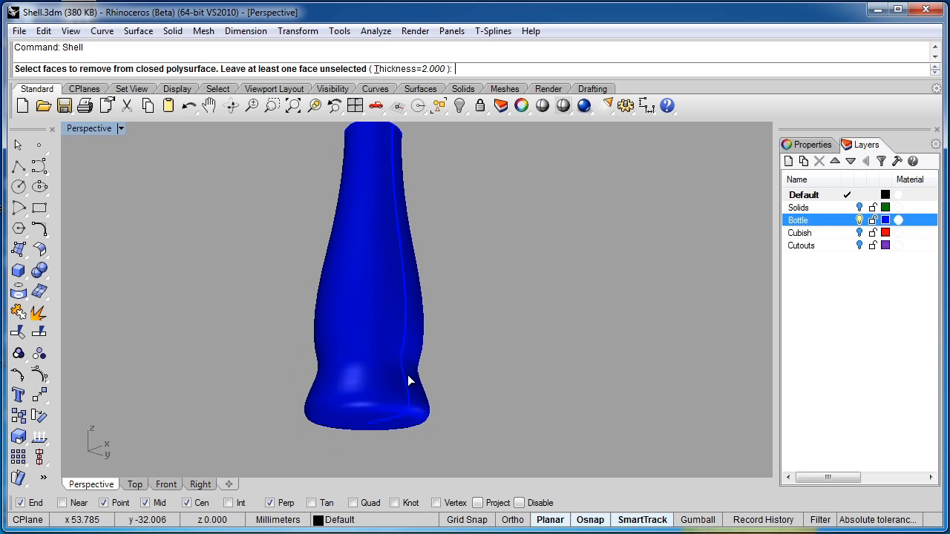
{"action": "mouse_move", "coordinate": [364, 428]}
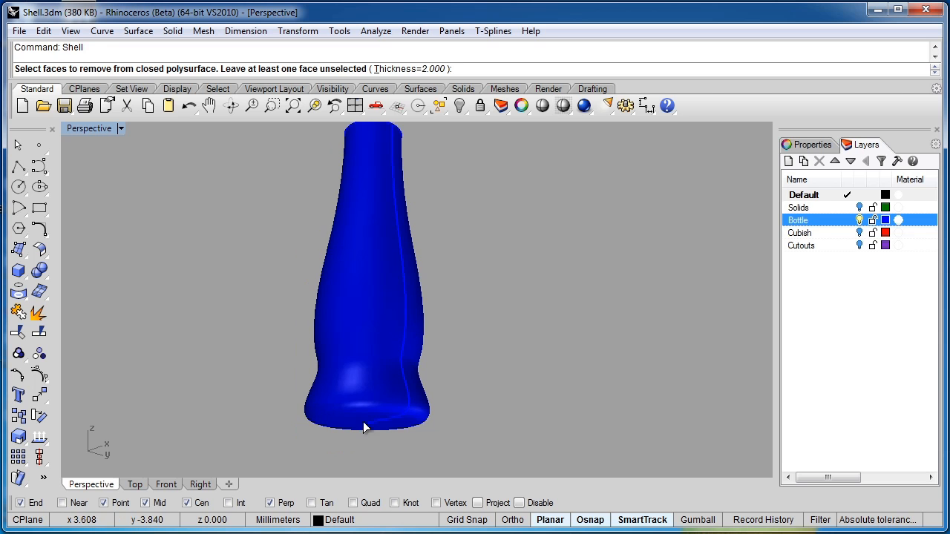
{"action": "left_click_drag", "start_coordinate": [364, 427], "coordinate": [401, 359]}
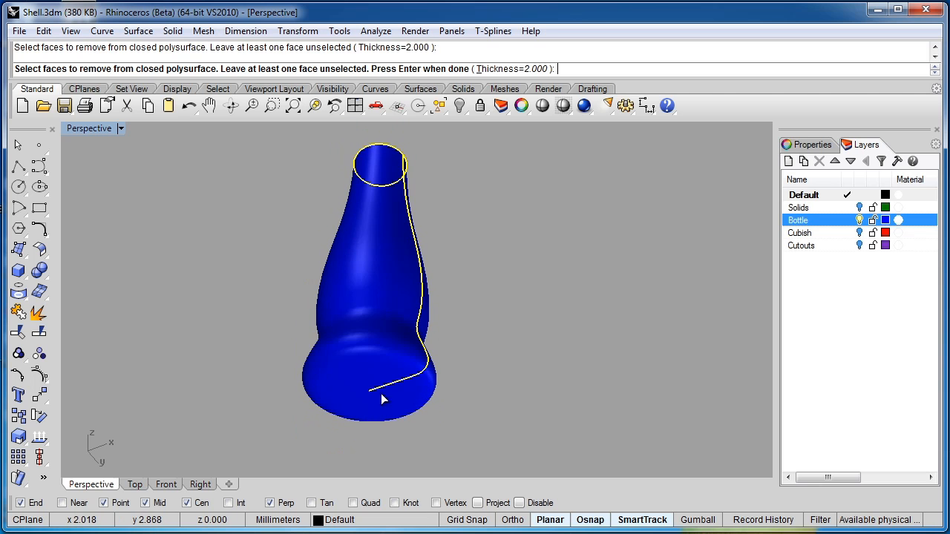
{"action": "mouse_move", "coordinate": [374, 402]}
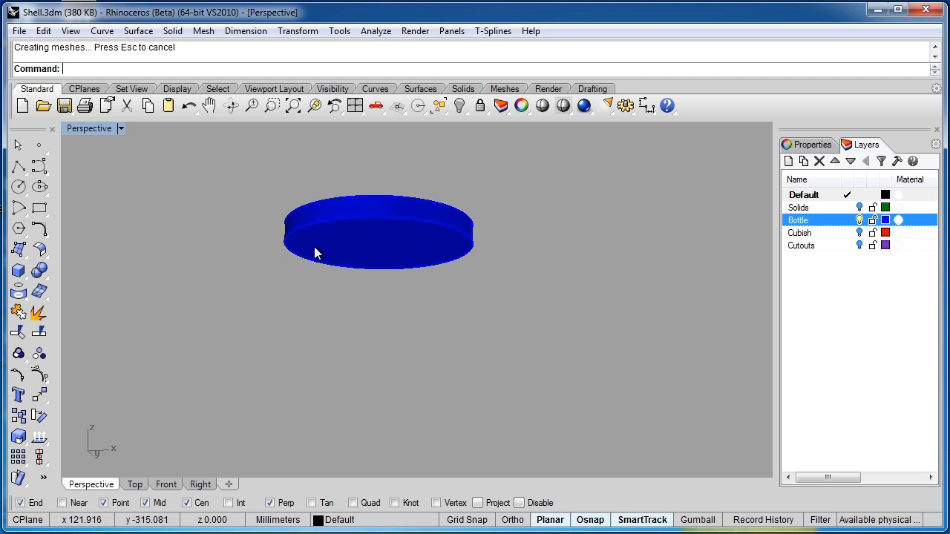
{"action": "mouse_move", "coordinate": [407, 273]}
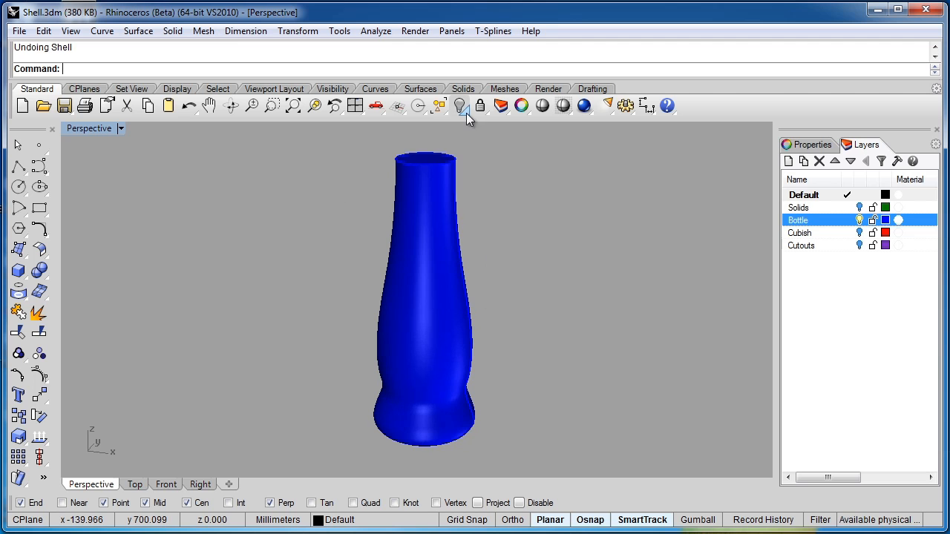
Show the cutout cylinders, subtract them from the bottle, and make the Bottle layer black.
{"action": "left_click", "coordinate": [460, 105]}
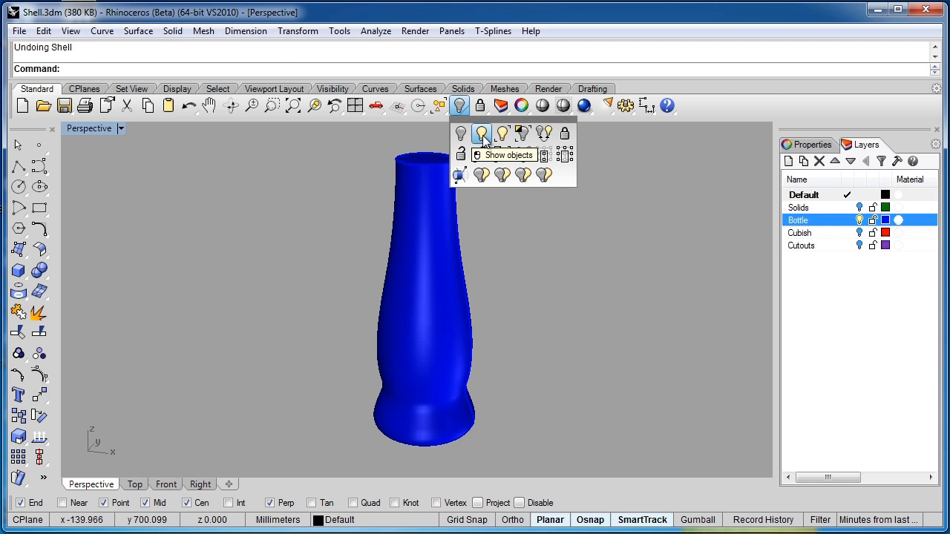
{"action": "left_click", "coordinate": [482, 133]}
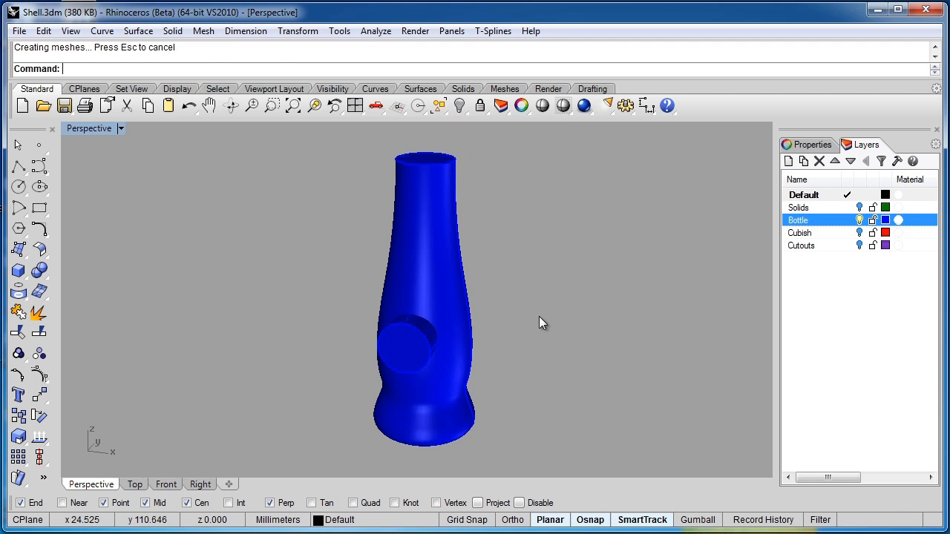
{"action": "left_click_drag", "start_coordinate": [542, 323], "coordinate": [416, 354]}
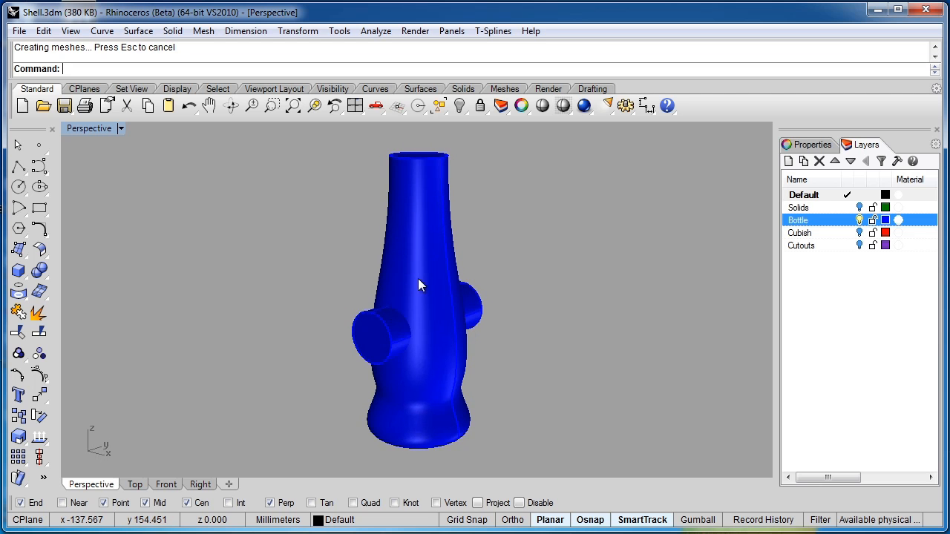
{"action": "left_click", "coordinate": [423, 278]}
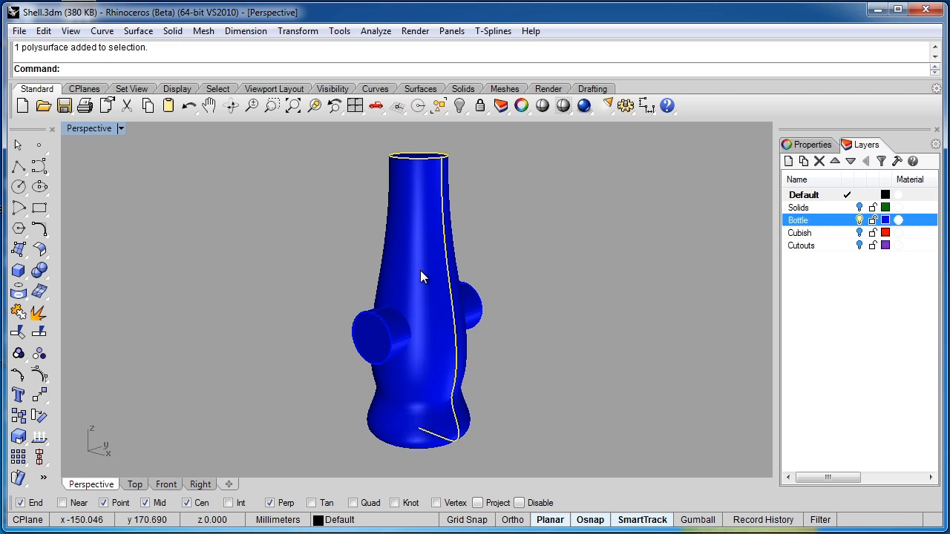
{"action": "left_click", "coordinate": [18, 269]}
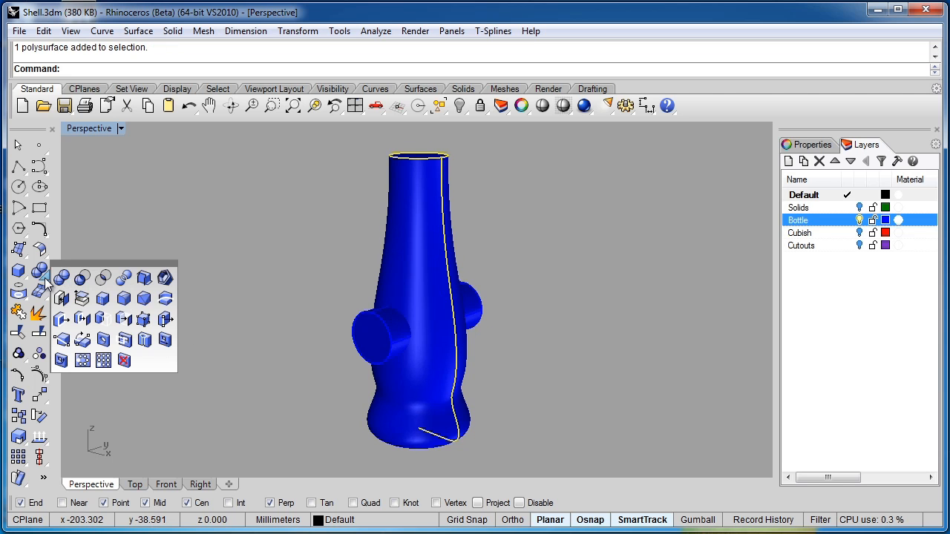
{"action": "left_click", "coordinate": [61, 278]}
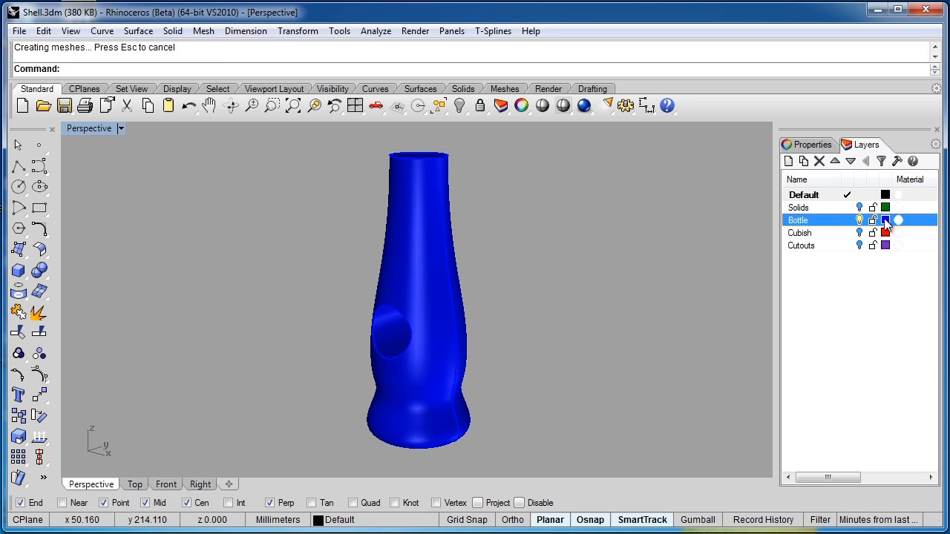
{"action": "left_click", "coordinate": [885, 220]}
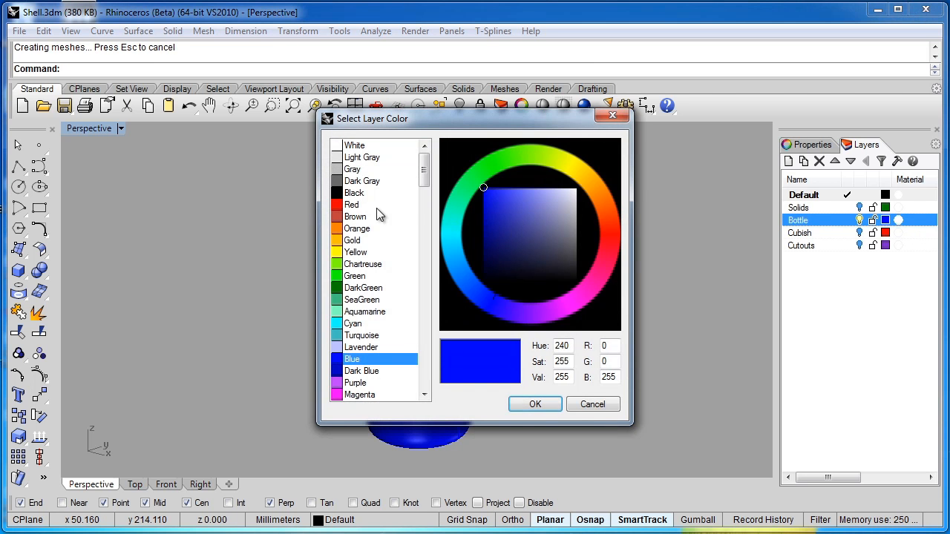
{"action": "left_click", "coordinate": [535, 404]}
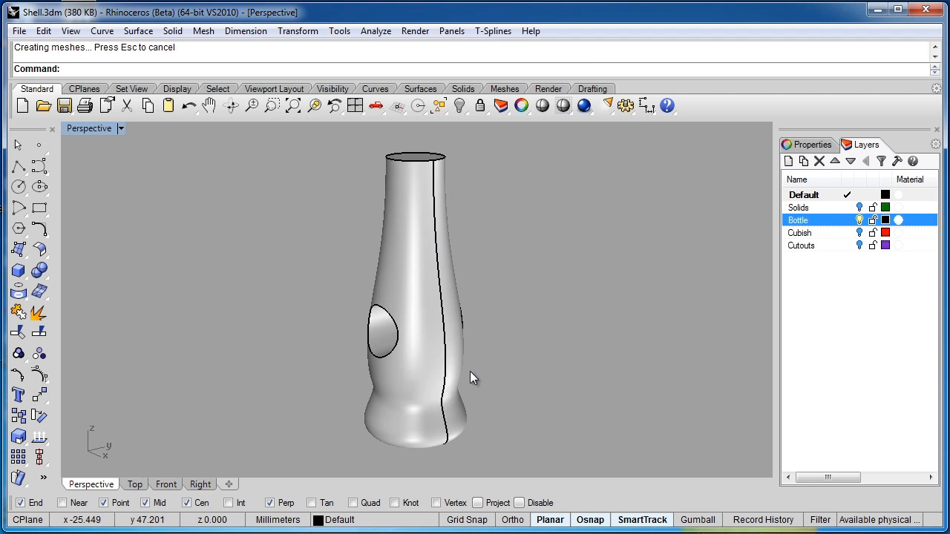
{"action": "type", "text": "Shell"}
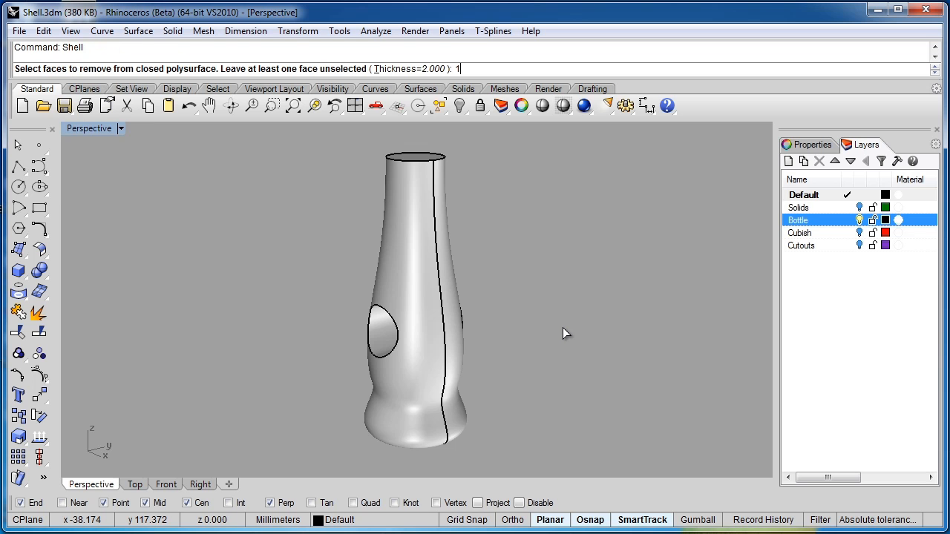
{"action": "type", "text": ".5"}
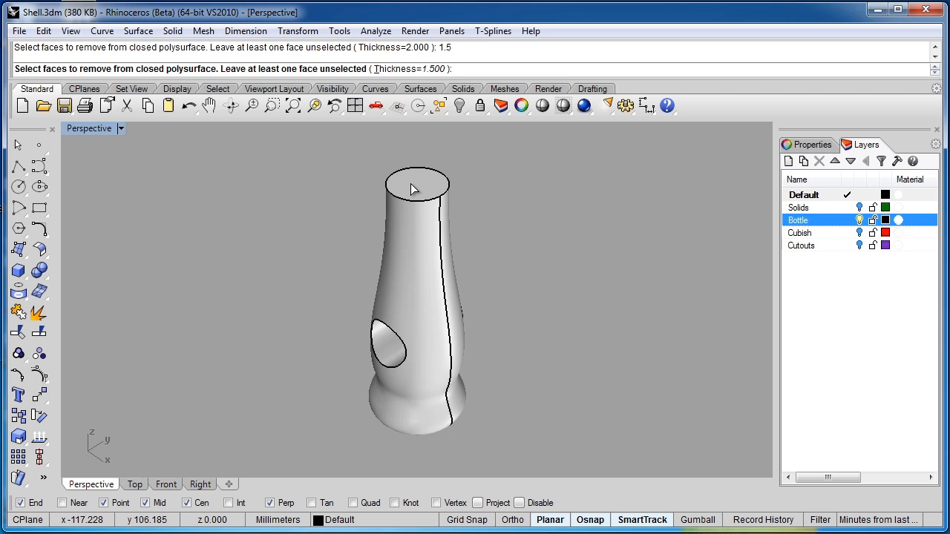
{"action": "left_click", "coordinate": [416, 184]}
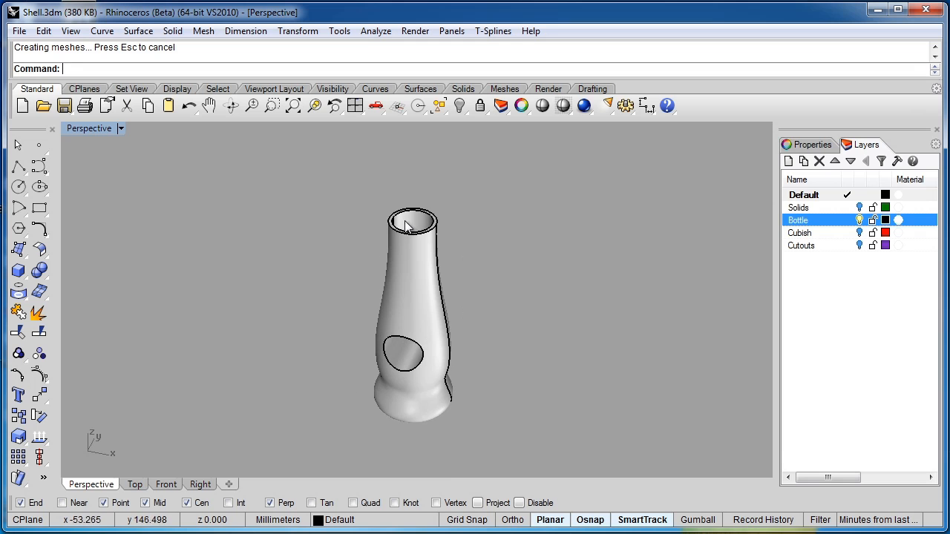
{"action": "mouse_move", "coordinate": [415, 226]}
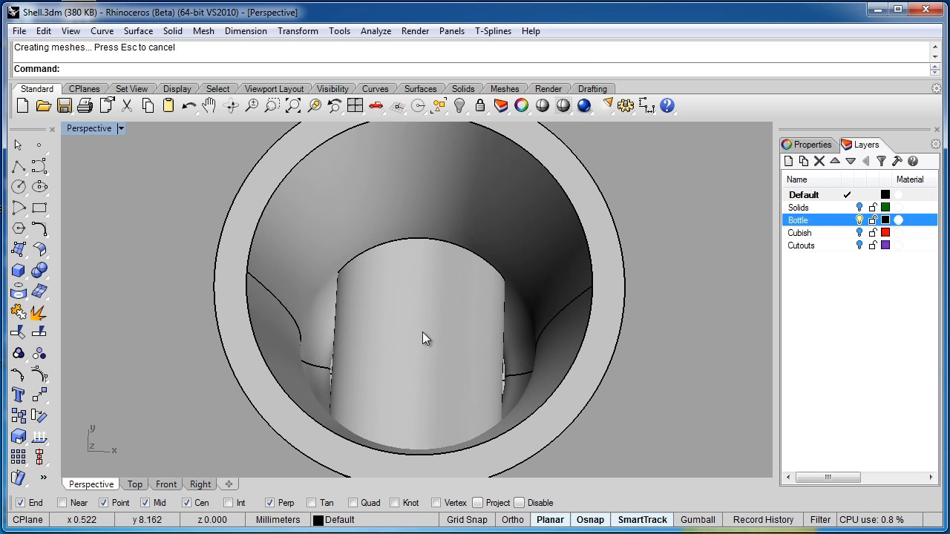
{"action": "mouse_move", "coordinate": [371, 365]}
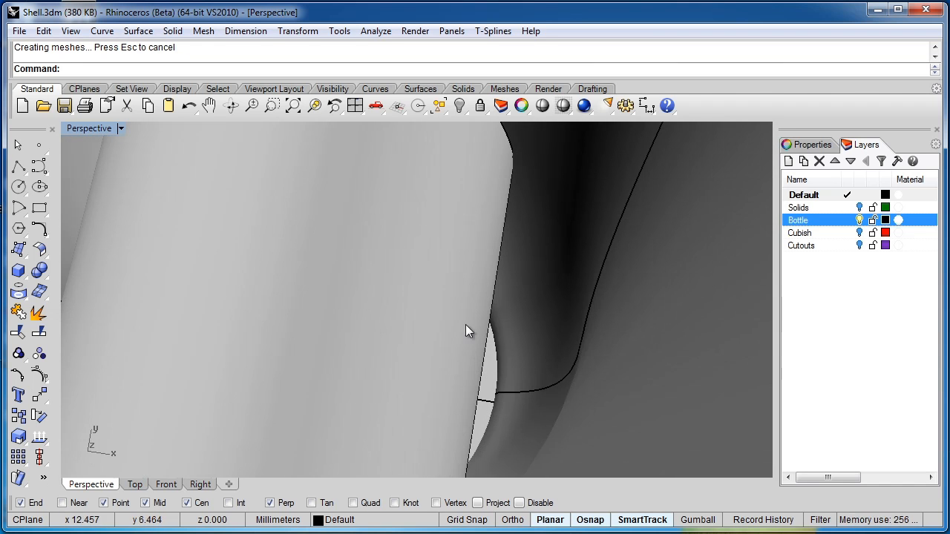
{"action": "key", "text": "ctrl+z"}
{"action": "type", "text": "Shell"}
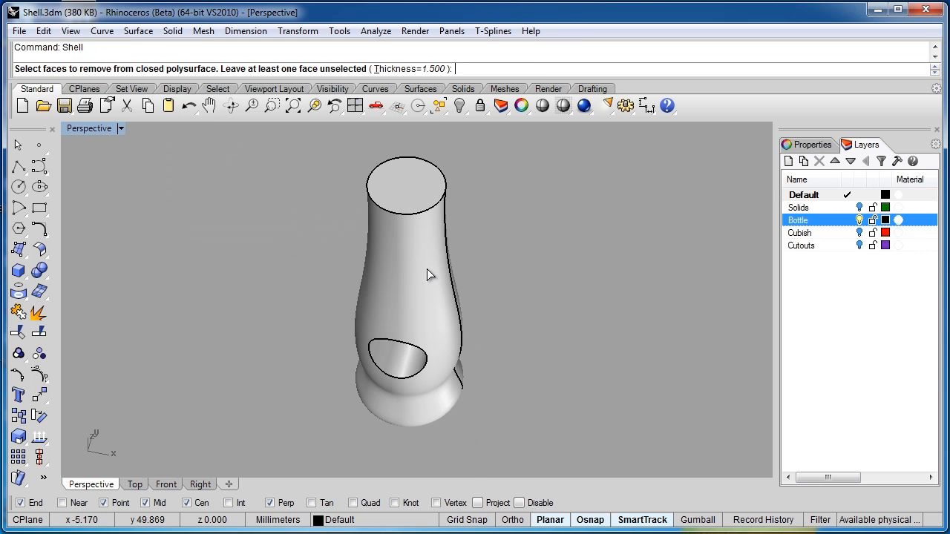
Pick the bottle's top face as the face to remove.
{"action": "left_click", "coordinate": [406, 185]}
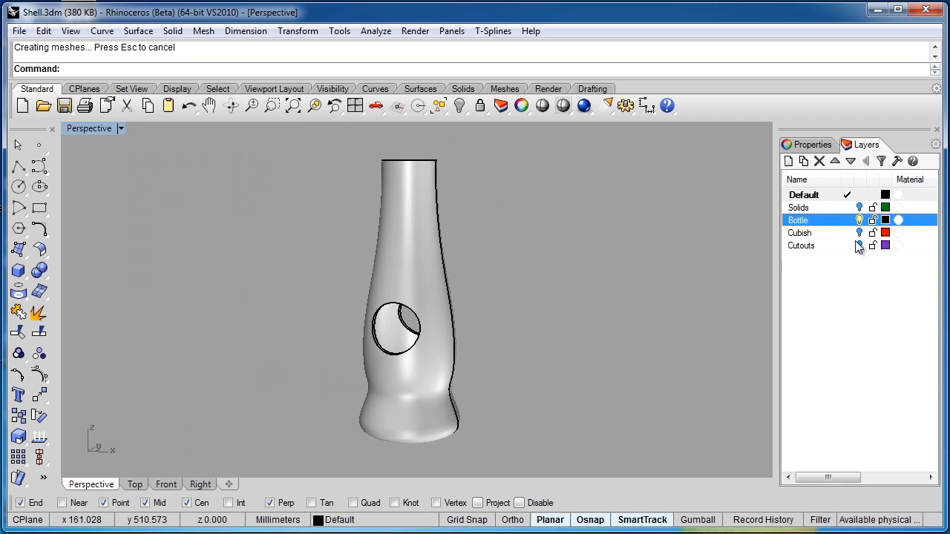
Make Cubish the current layer, trial-shell the box's top face, then undo it.
{"action": "left_click", "coordinate": [860, 220]}
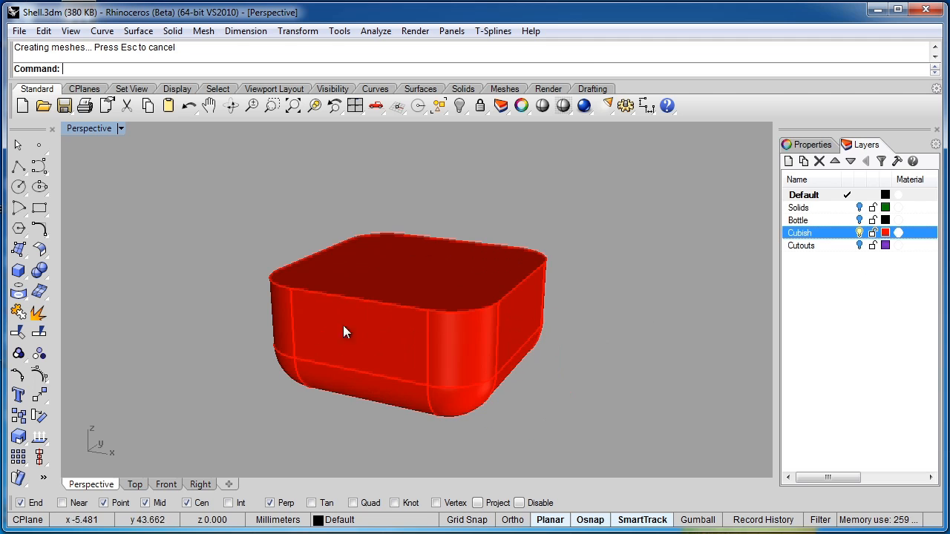
{"action": "type", "text": "Shell"}
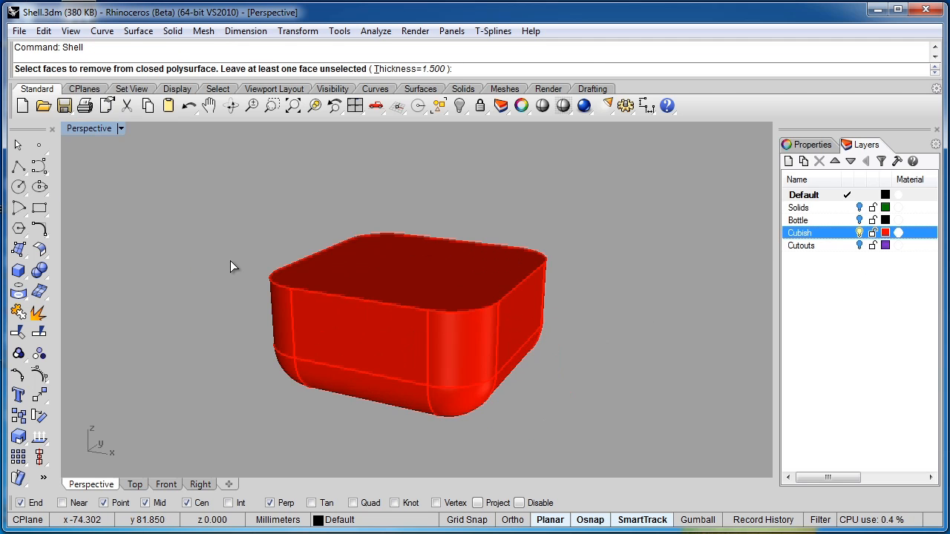
{"action": "left_click", "coordinate": [369, 280]}
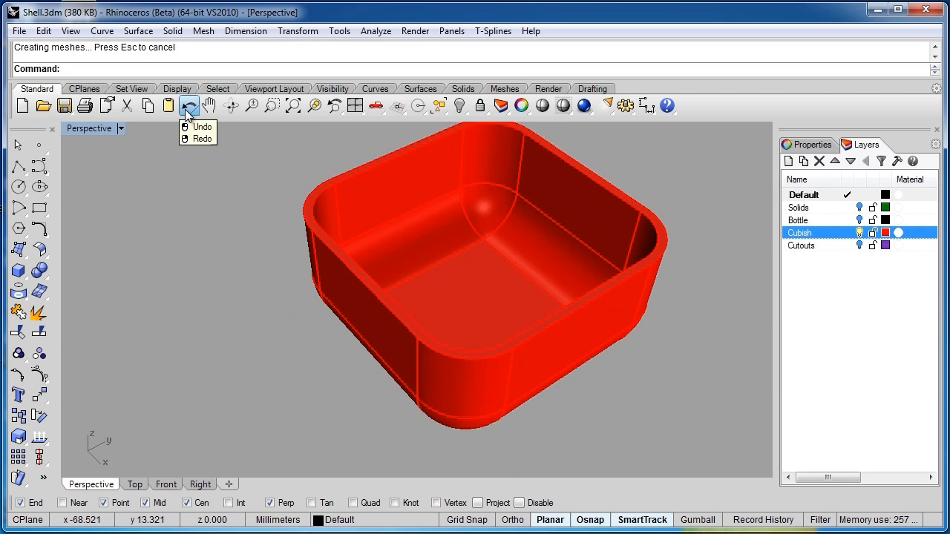
{"action": "left_click", "coordinate": [189, 107]}
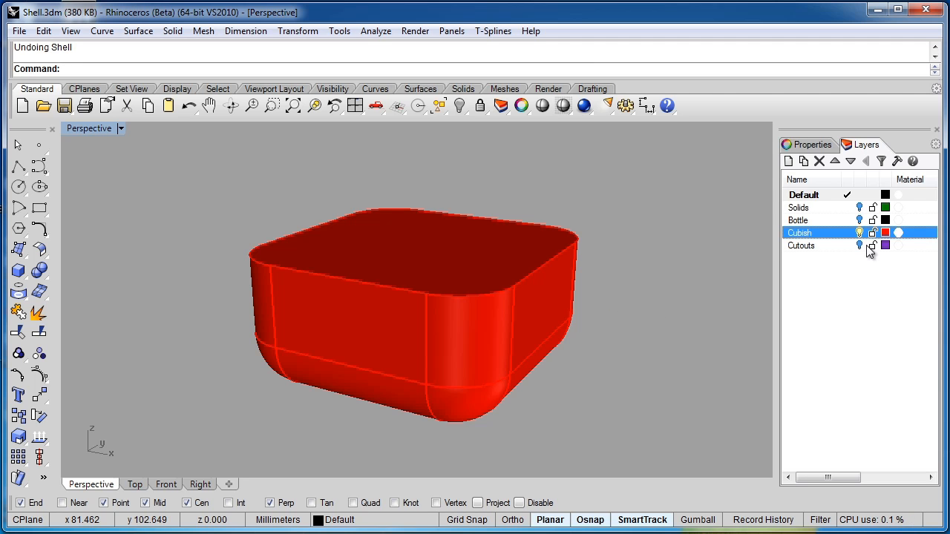
Turn on the Cutouts layer and select the rounded box.
{"action": "left_click", "coordinate": [801, 245]}
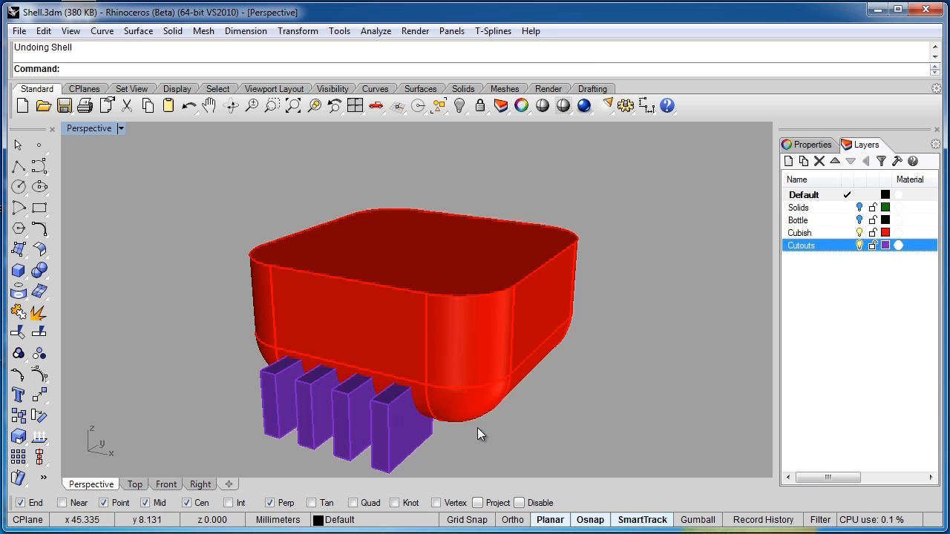
{"action": "left_click", "coordinate": [481, 435]}
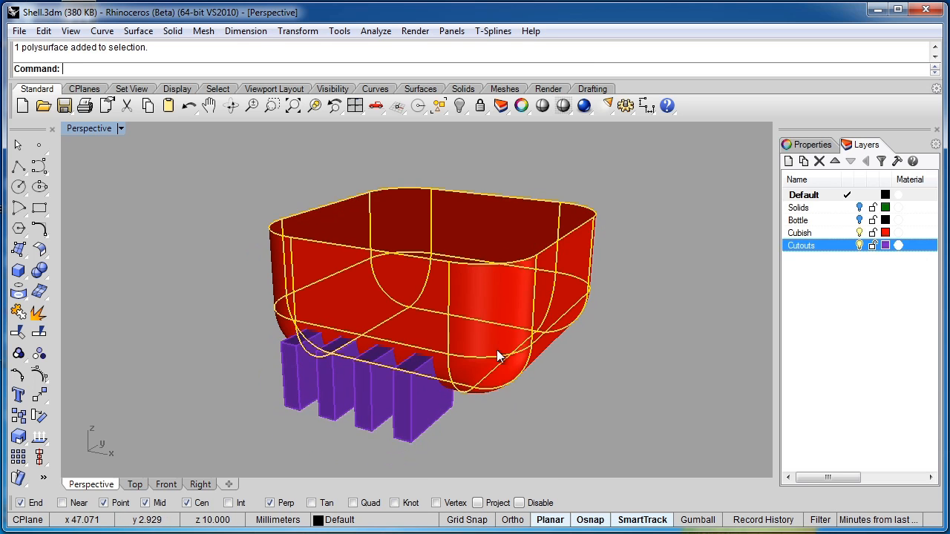
{"action": "mouse_move", "coordinate": [46, 281]}
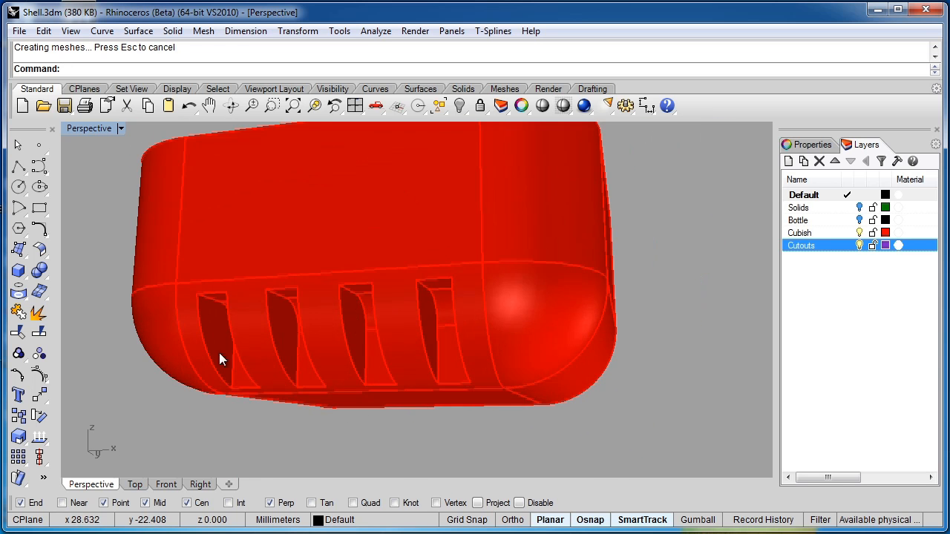
{"action": "mouse_move", "coordinate": [184, 356]}
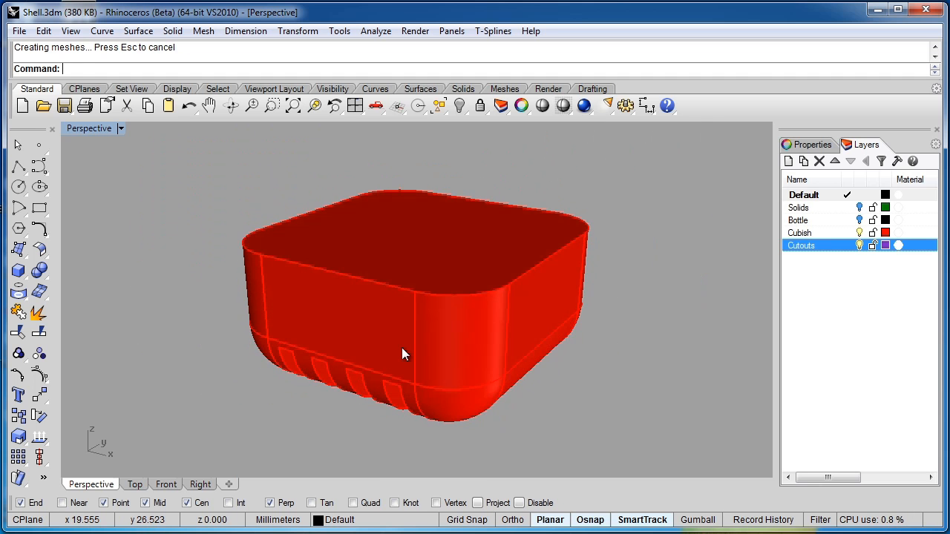
{"action": "type", "text": "Shell"}
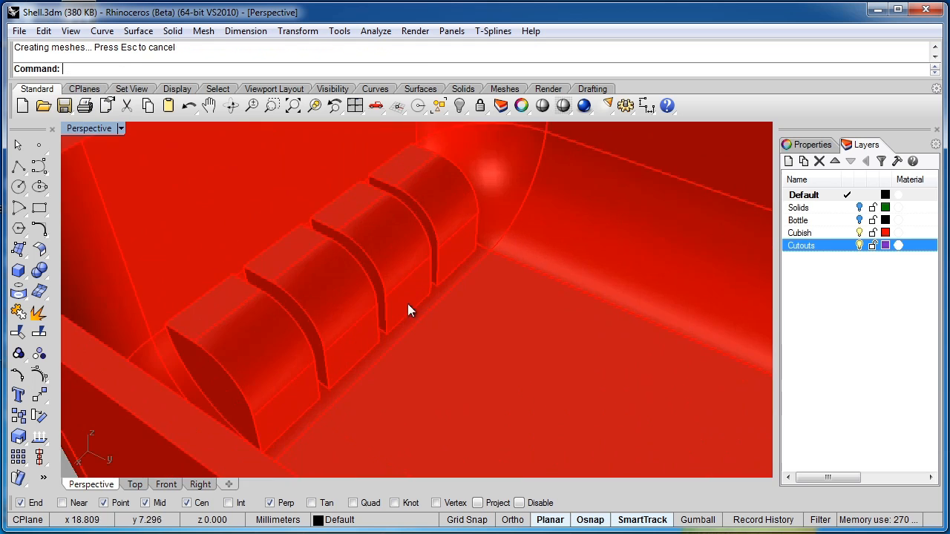
{"action": "left_click_drag", "start_coordinate": [412, 310], "coordinate": [340, 310]}
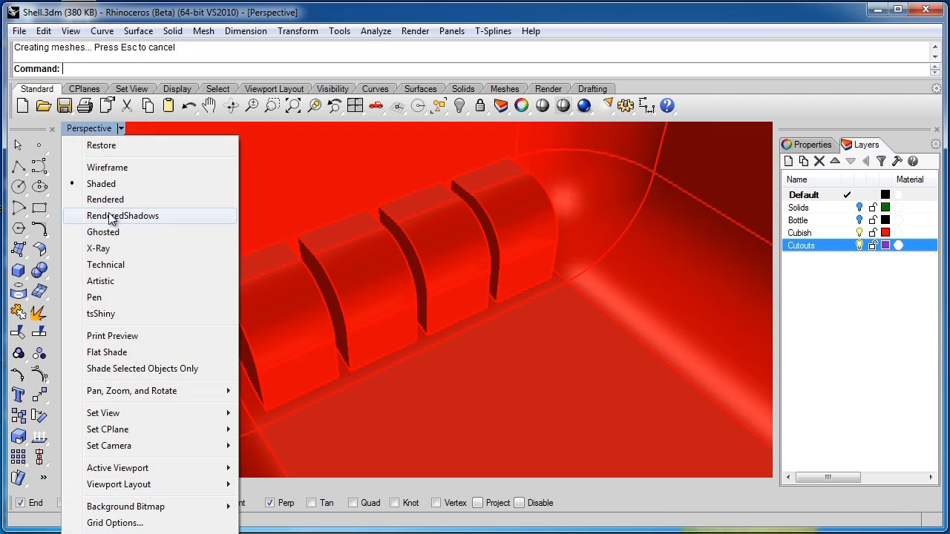
{"action": "left_click", "coordinate": [103, 232]}
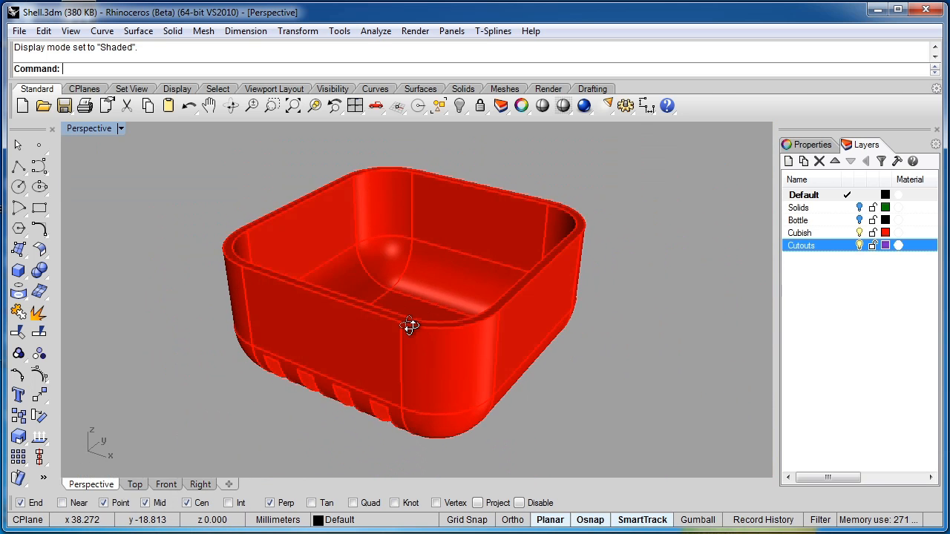
{"action": "key", "text": "ctrl+z"}
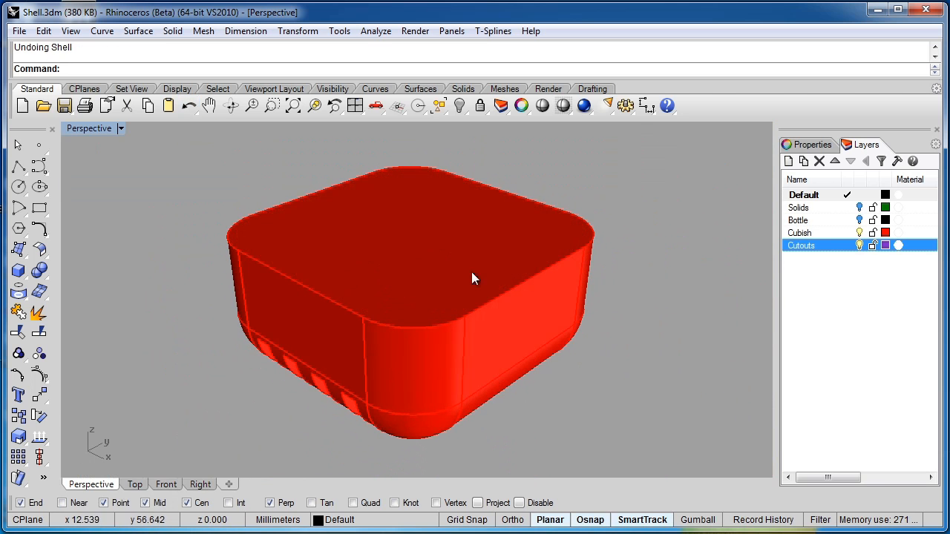
{"action": "left_click_drag", "start_coordinate": [475, 278], "coordinate": [312, 355]}
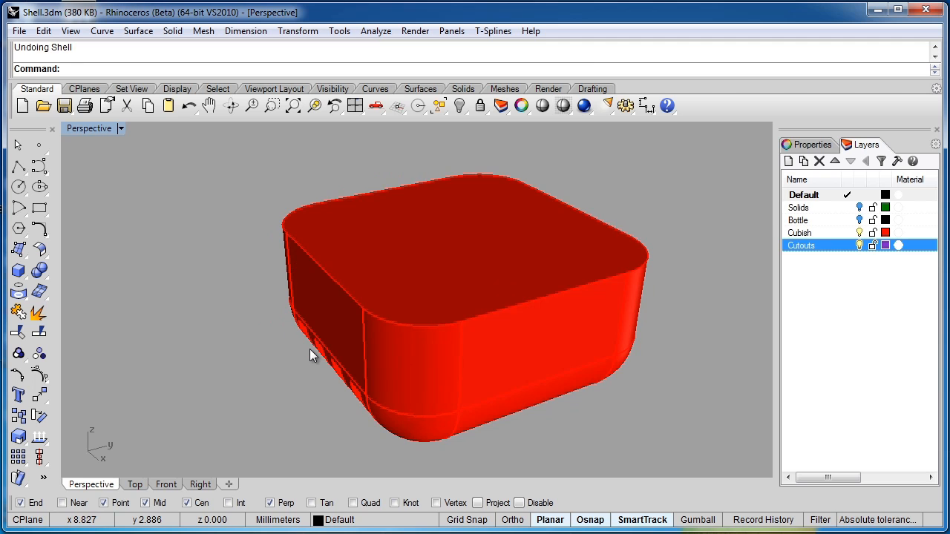
{"action": "mouse_move", "coordinate": [579, 131]}
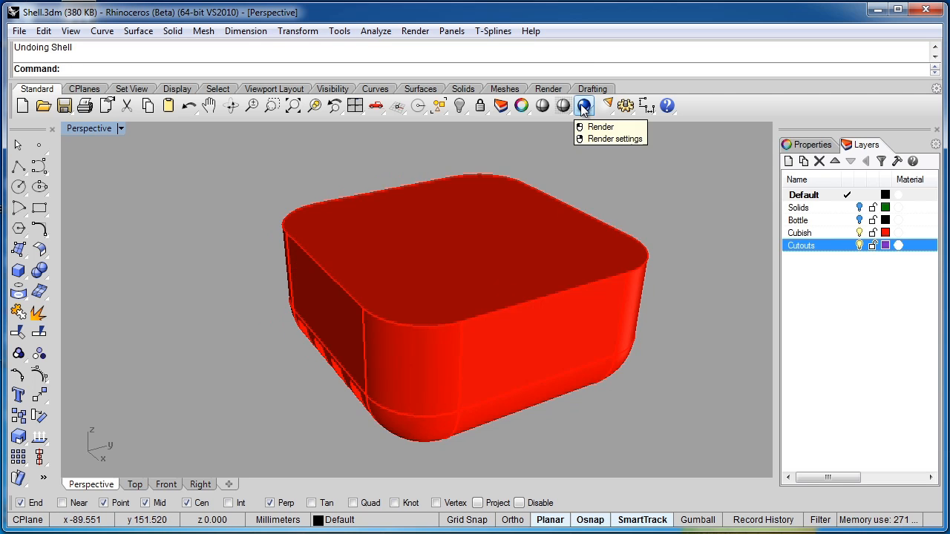
Open the Shaded display mode under Appearance > Advanced and list the backface setting choices.
{"action": "left_click", "coordinate": [610, 139]}
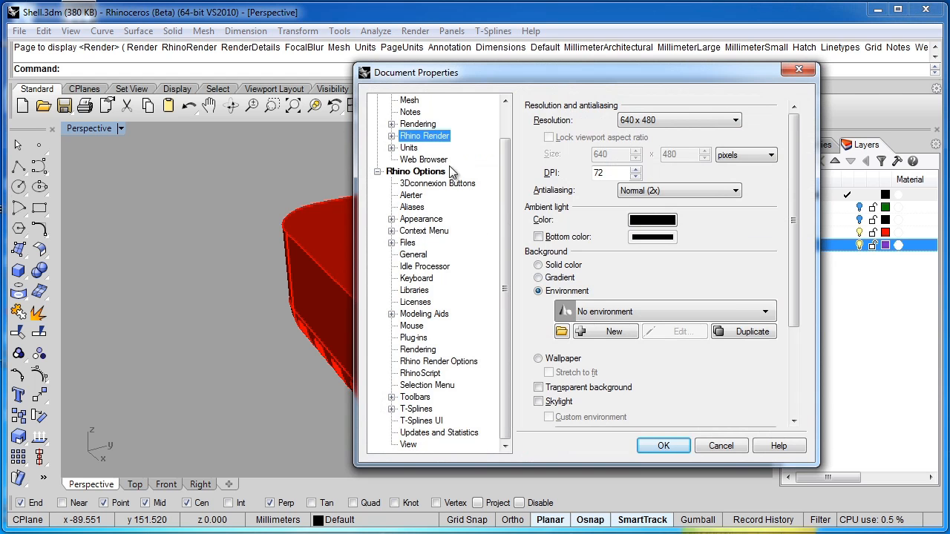
{"action": "left_click", "coordinate": [394, 219]}
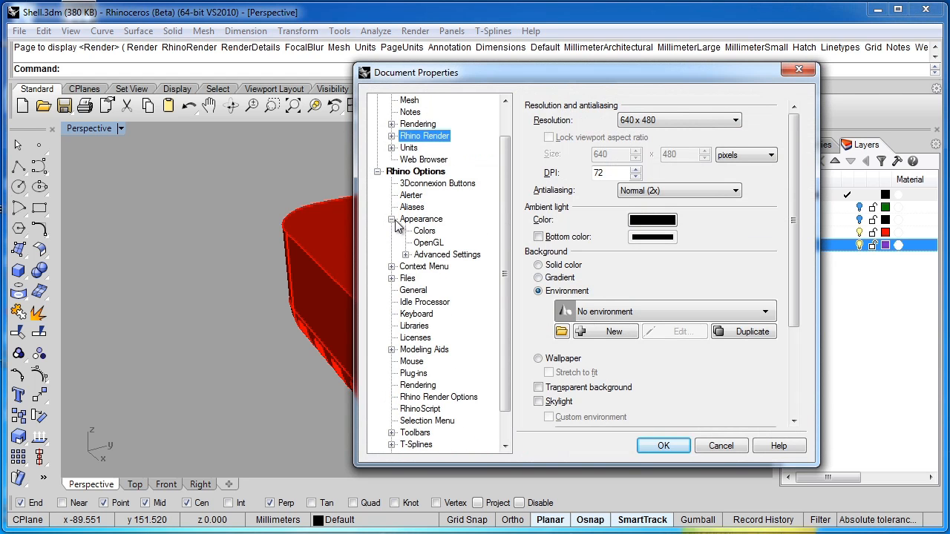
{"action": "left_click", "coordinate": [394, 255]}
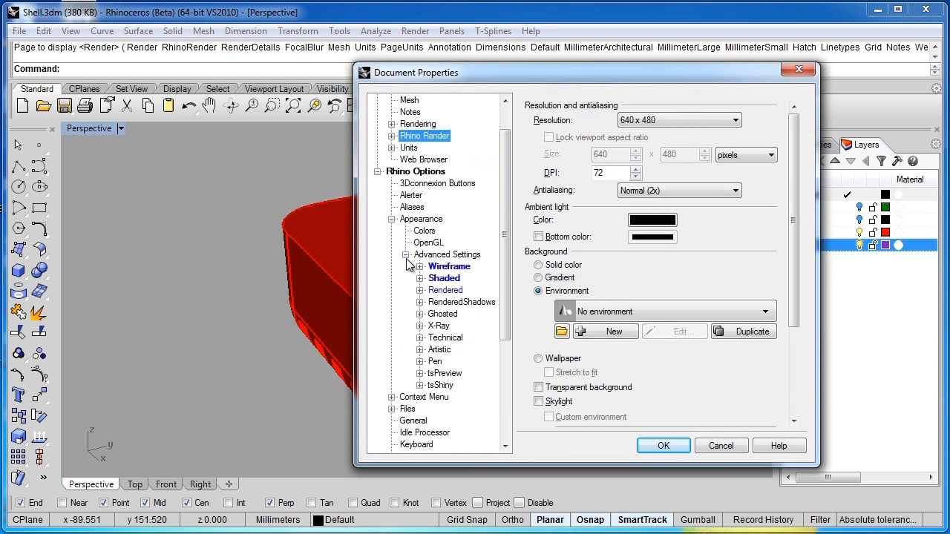
{"action": "left_click", "coordinate": [444, 278]}
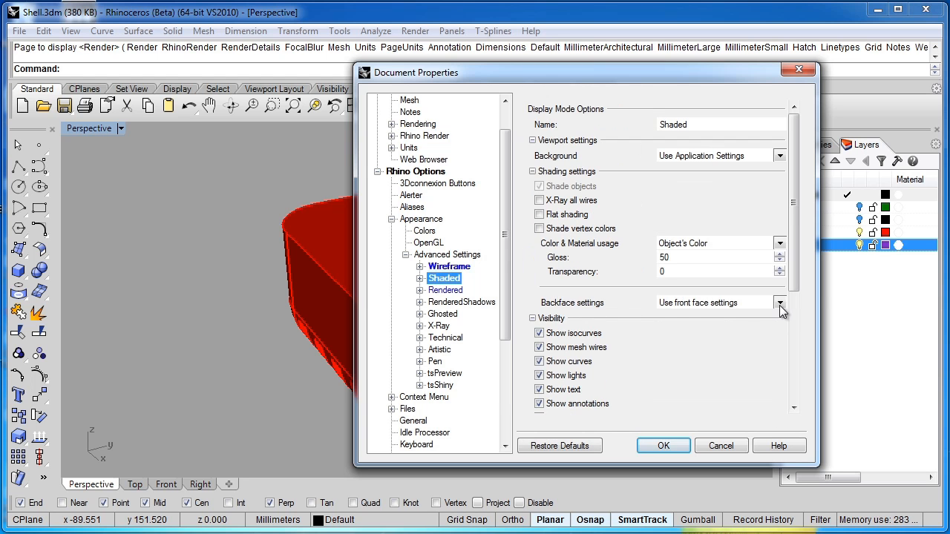
{"action": "mouse_move", "coordinate": [733, 323]}
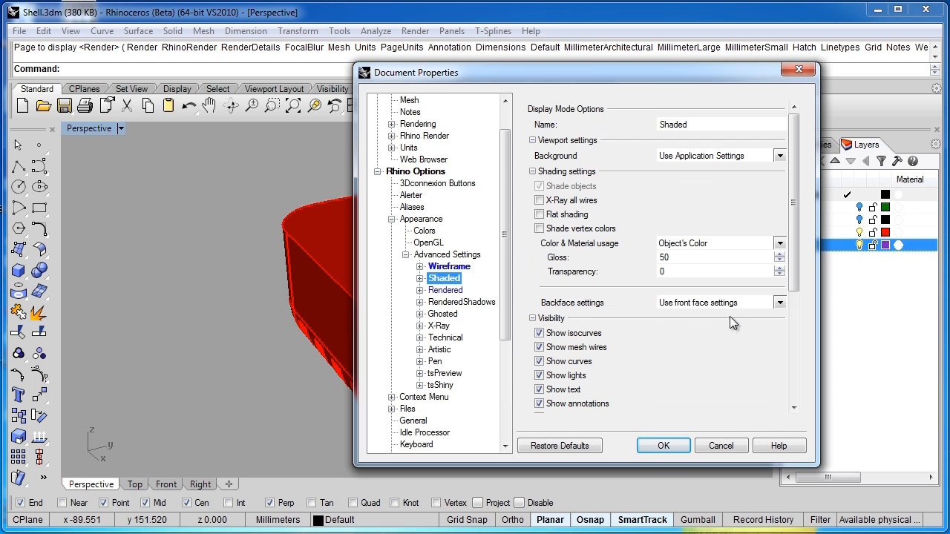
{"action": "mouse_move", "coordinate": [730, 329]}
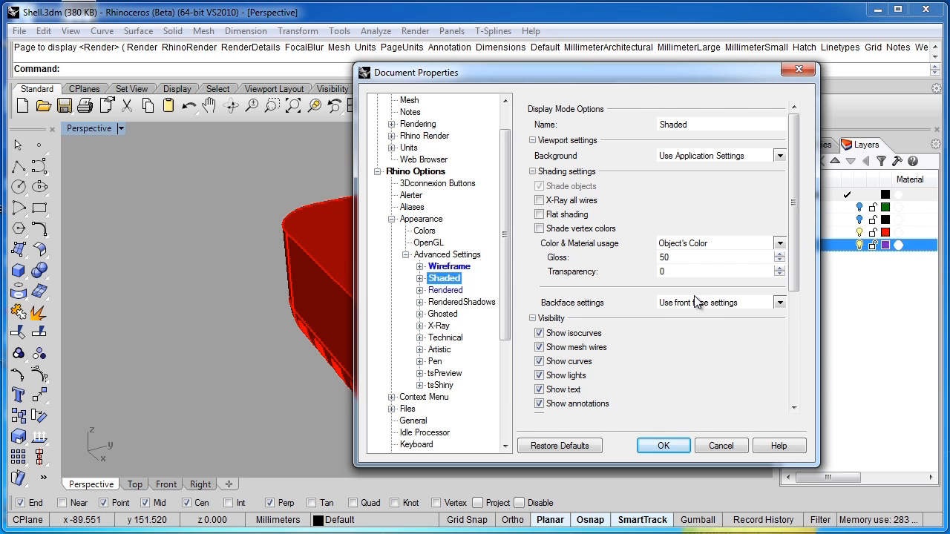
{"action": "mouse_move", "coordinate": [758, 339]}
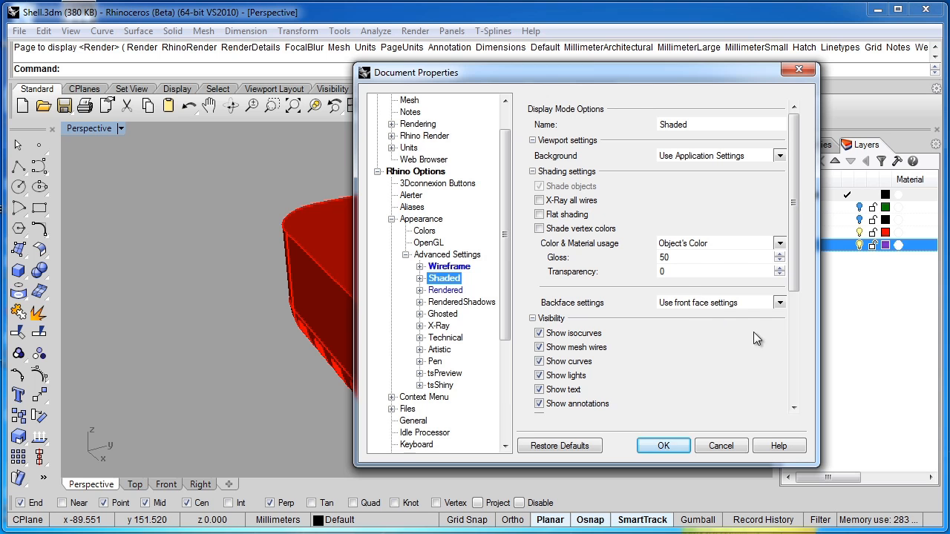
{"action": "left_click", "coordinate": [780, 302]}
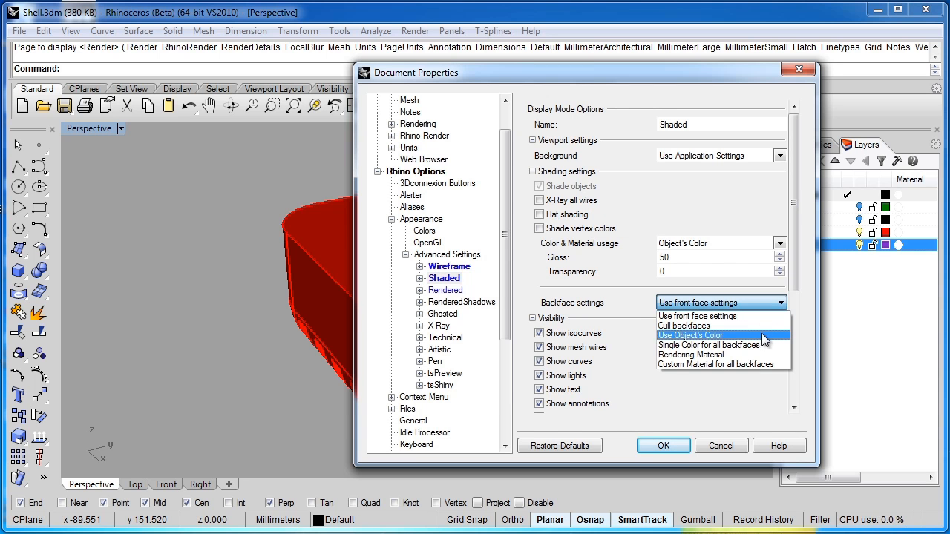
{"action": "mouse_move", "coordinate": [694, 355]}
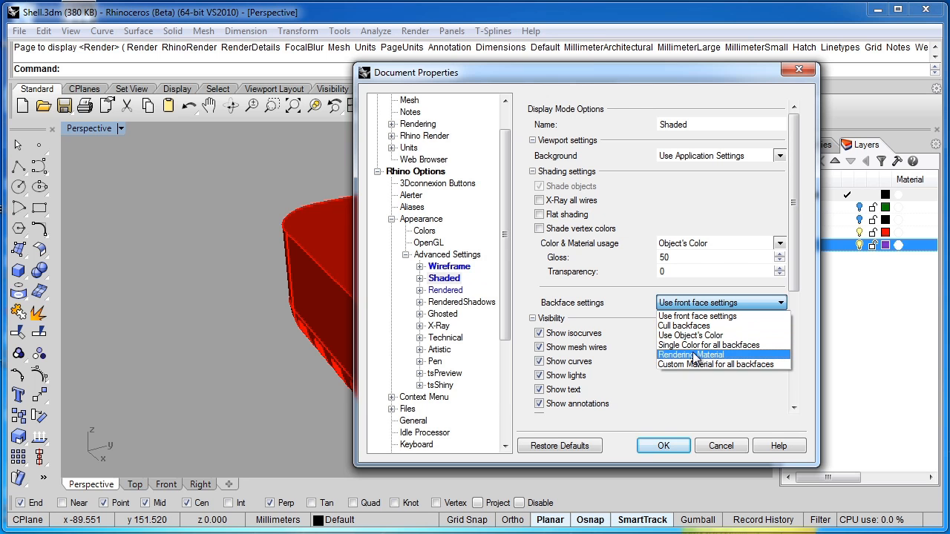
{"action": "mouse_move", "coordinate": [709, 345]}
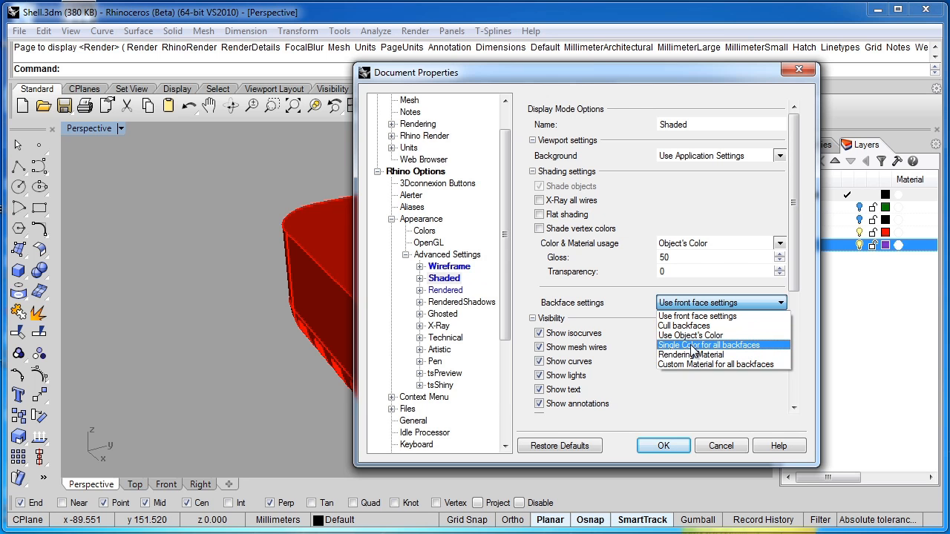
Show all Shaded-mode backfaces in a single light green colour and apply the settings.
{"action": "left_click", "coordinate": [709, 345]}
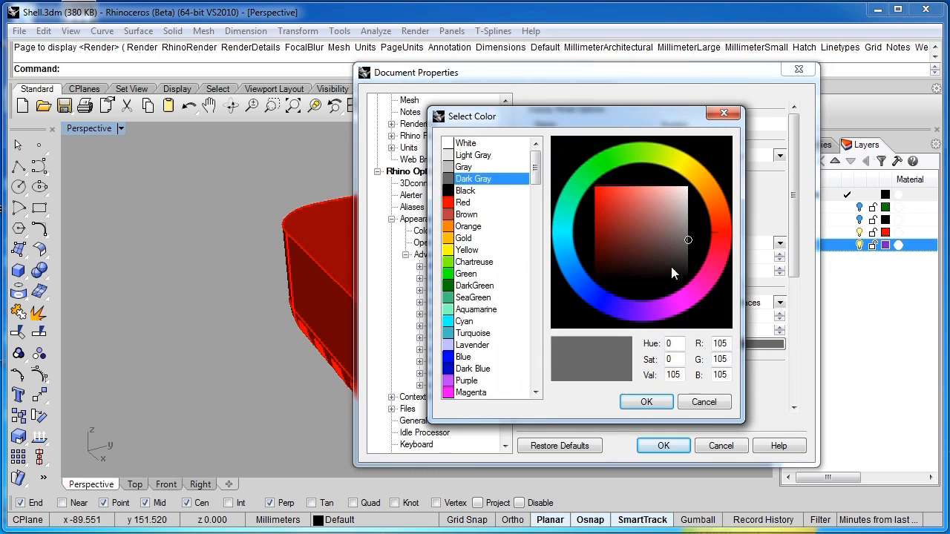
{"action": "left_click", "coordinate": [642, 190]}
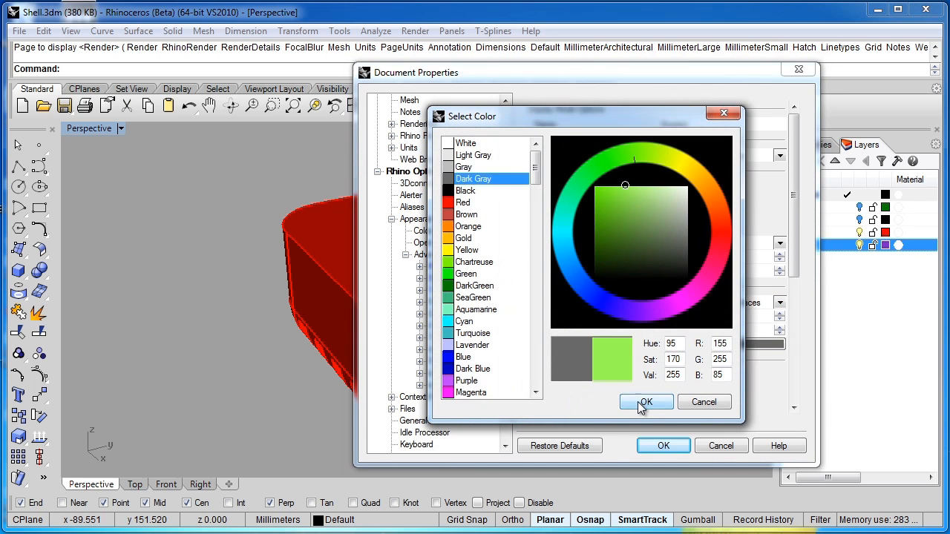
{"action": "left_click", "coordinate": [645, 401]}
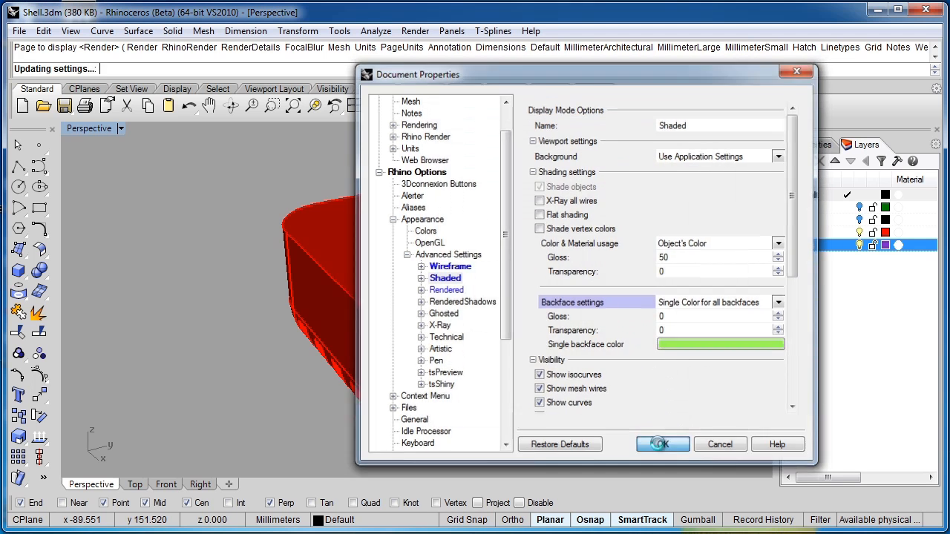
{"action": "left_click", "coordinate": [661, 444]}
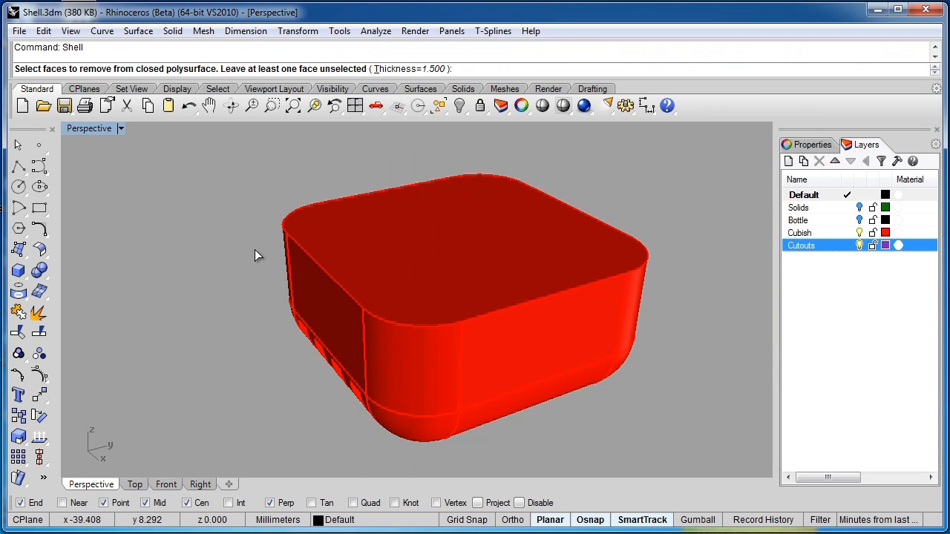
Set shell thickness to 1 and run the shell with the top face removed.
{"action": "type", "text": "1"}
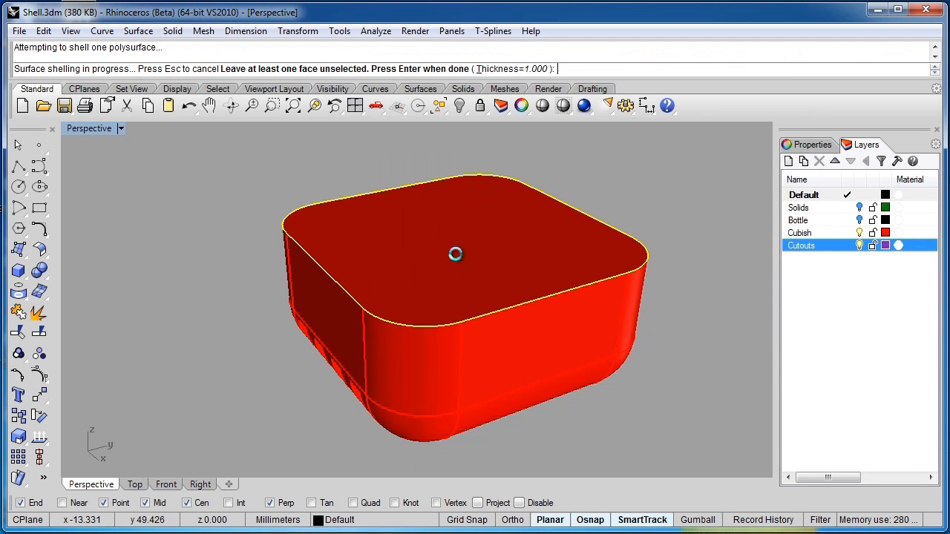
{"action": "key", "text": "Enter"}
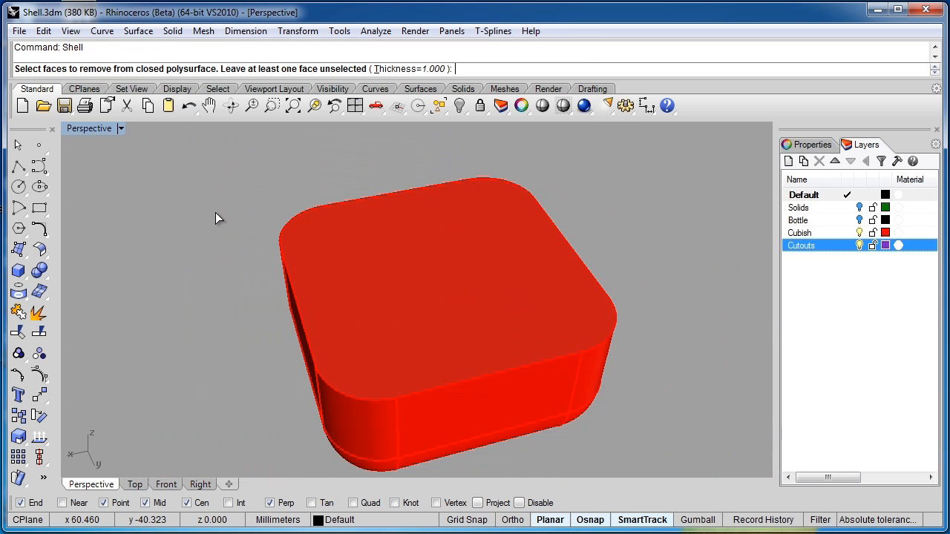
{"action": "mouse_move", "coordinate": [312, 188]}
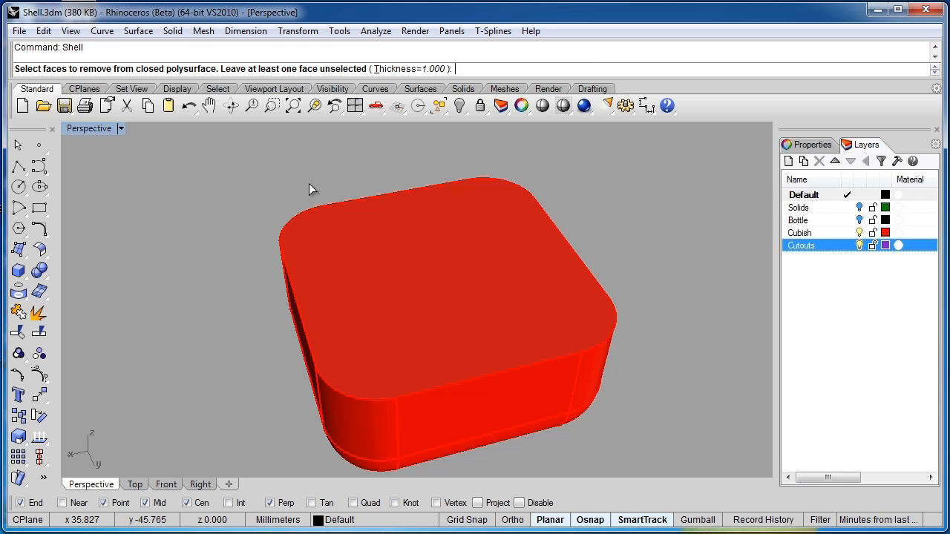
Shell the box at 4 mm thickness and dismiss the not-solid warning.
{"action": "type", "text": "4"}
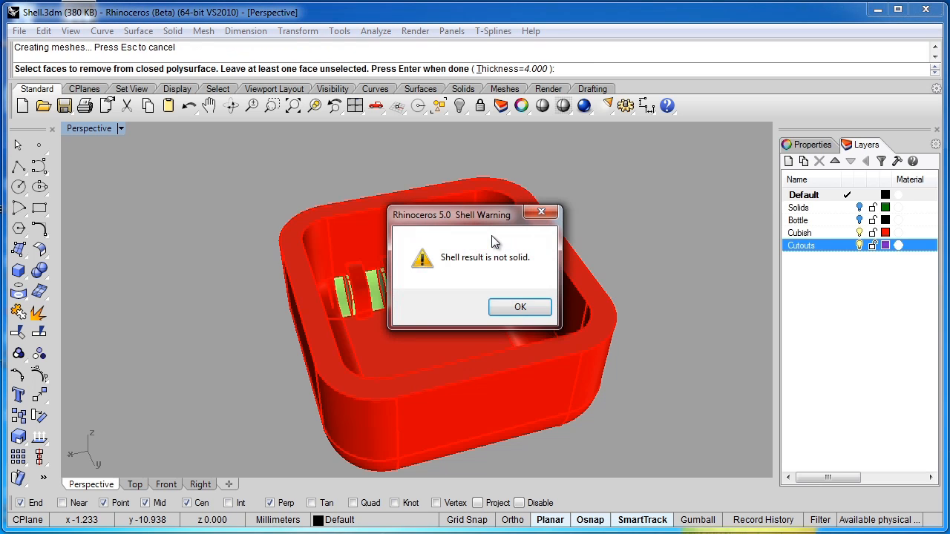
{"action": "mouse_move", "coordinate": [443, 271]}
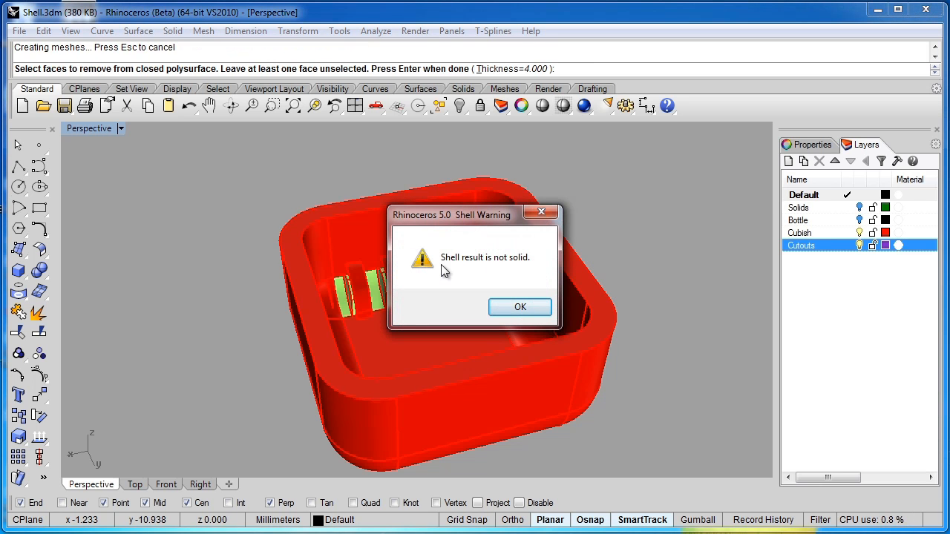
{"action": "mouse_move", "coordinate": [542, 276]}
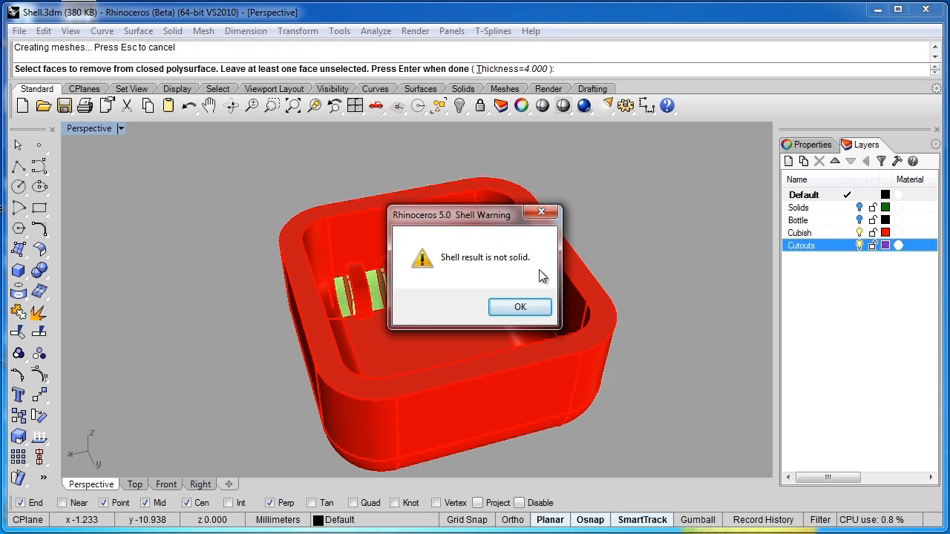
{"action": "left_click", "coordinate": [520, 307]}
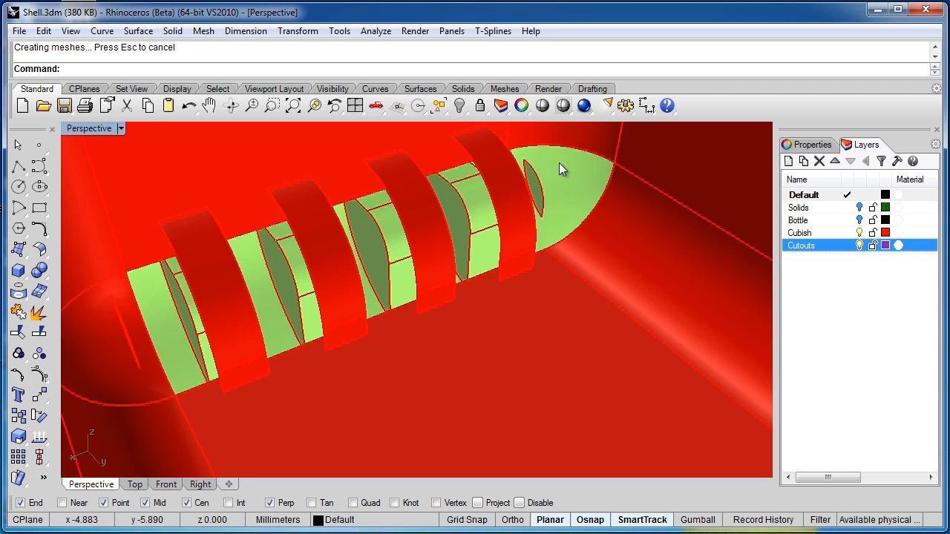
{"action": "mouse_move", "coordinate": [206, 231]}
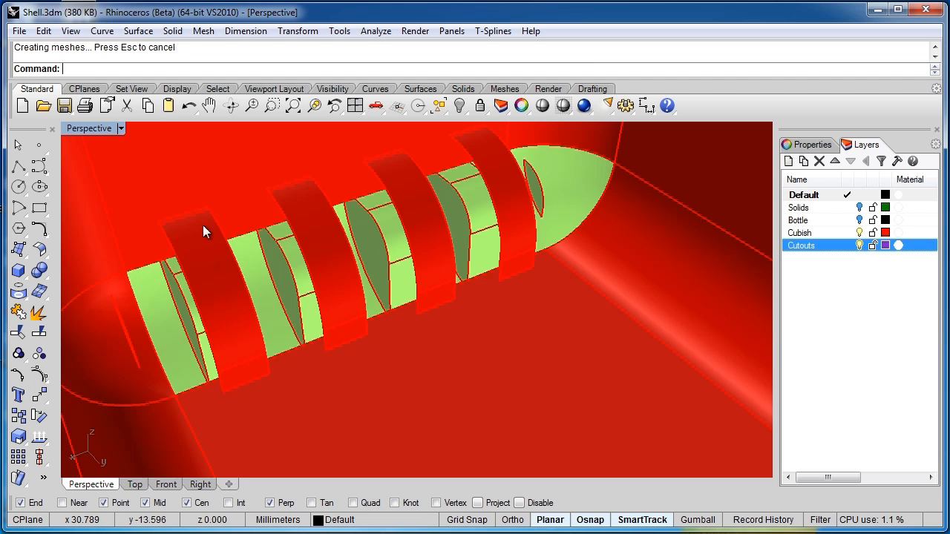
{"action": "mouse_move", "coordinate": [473, 308]}
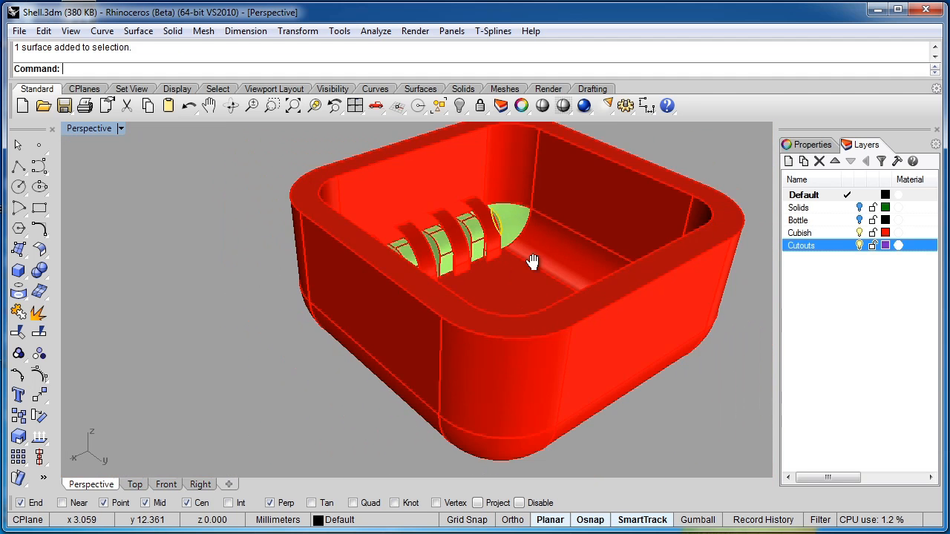
Inspect the tray's cutouts from a rotated view, then undo the failed shell.
{"action": "left_click_drag", "start_coordinate": [535, 260], "coordinate": [460, 286]}
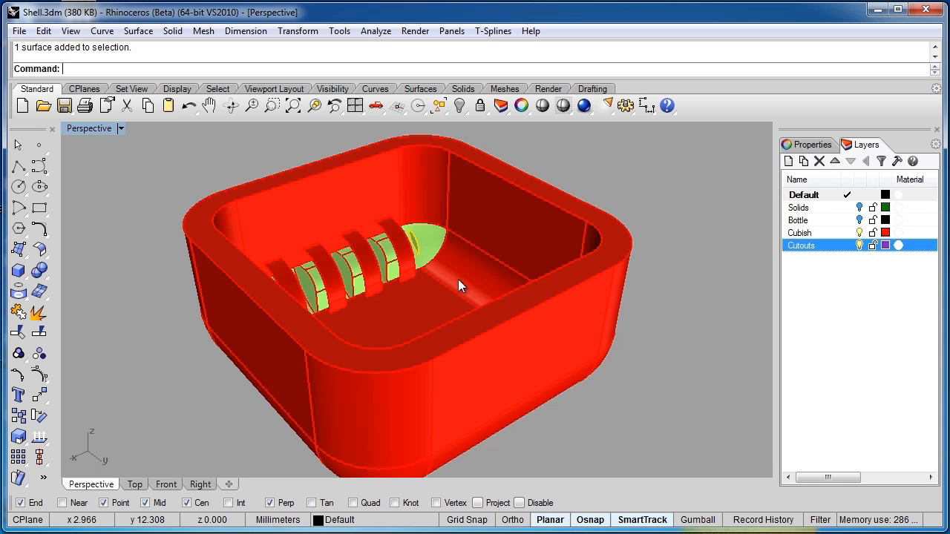
{"action": "mouse_move", "coordinate": [434, 281]}
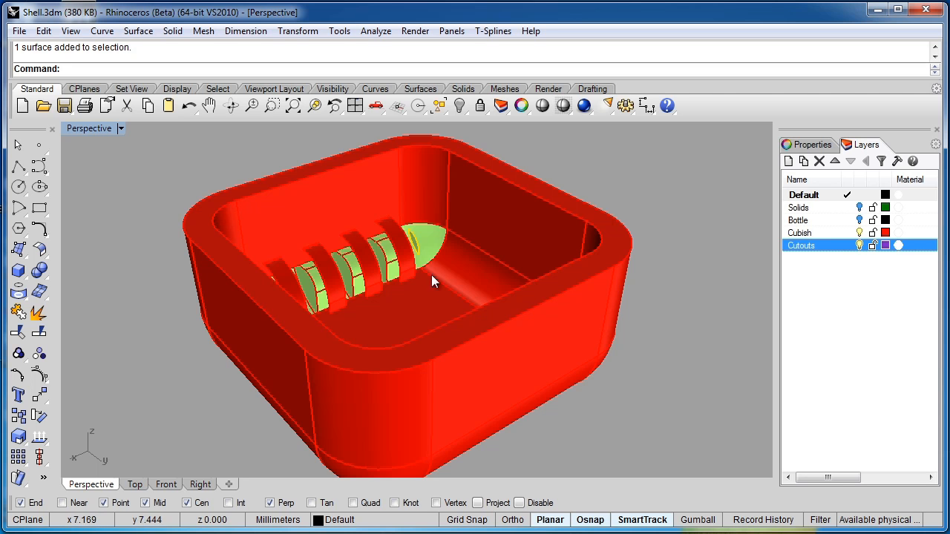
{"action": "left_click_drag", "start_coordinate": [434, 281], "coordinate": [453, 273]}
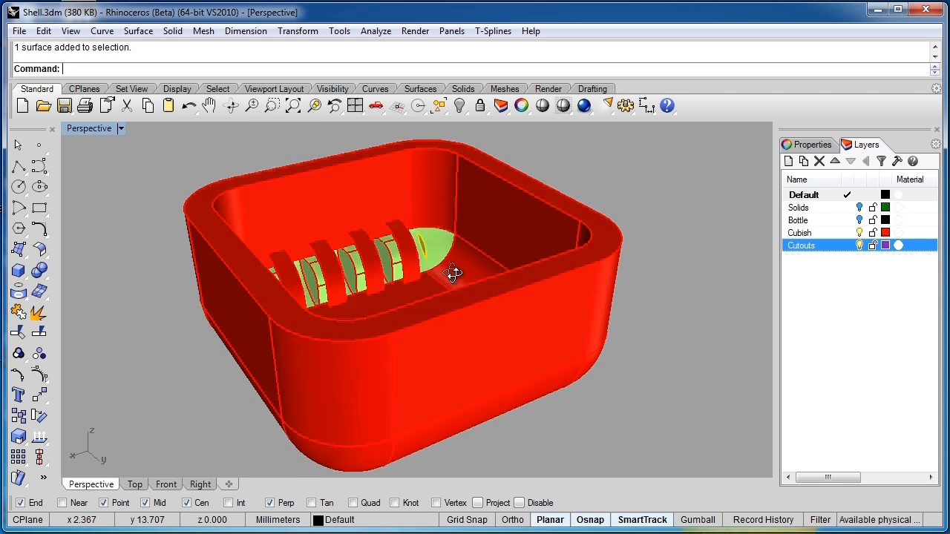
{"action": "key", "text": "ctrl+z"}
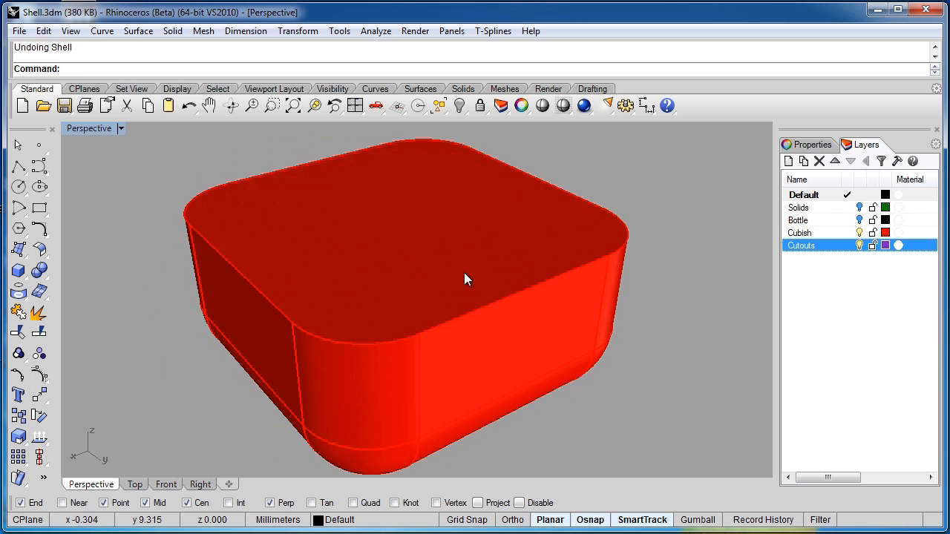
Rerun Shell, removing the top face at 4 mm thickness.
{"action": "type", "text": "Shell"}
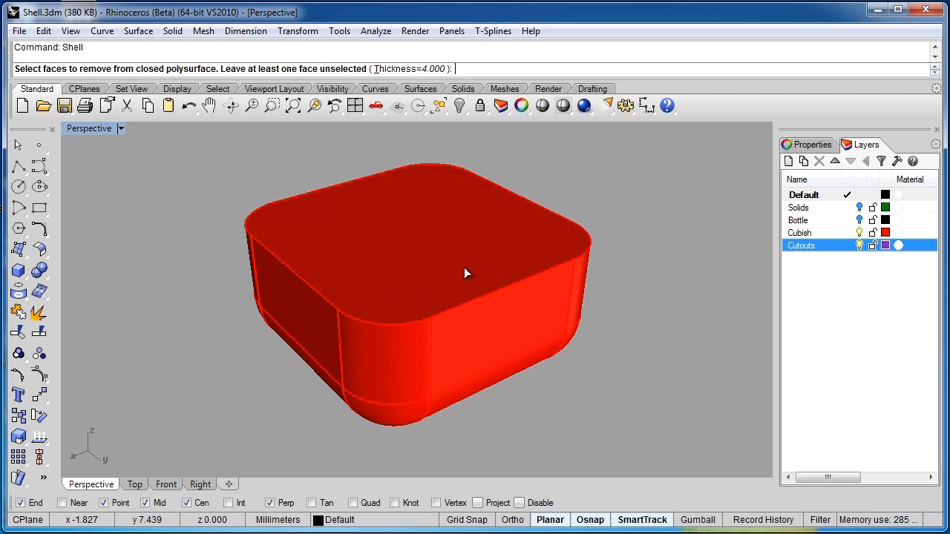
{"action": "left_click", "coordinate": [415, 215]}
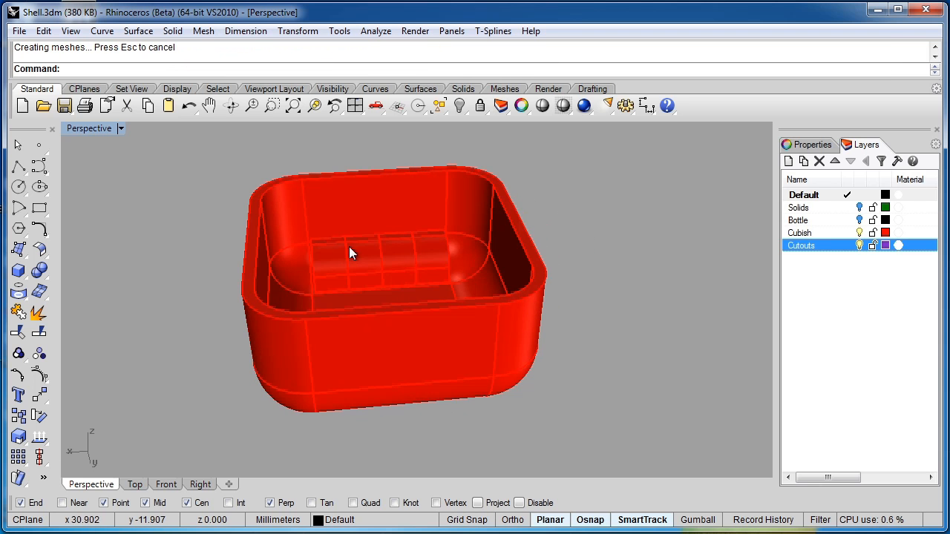
{"action": "mouse_move", "coordinate": [458, 253]}
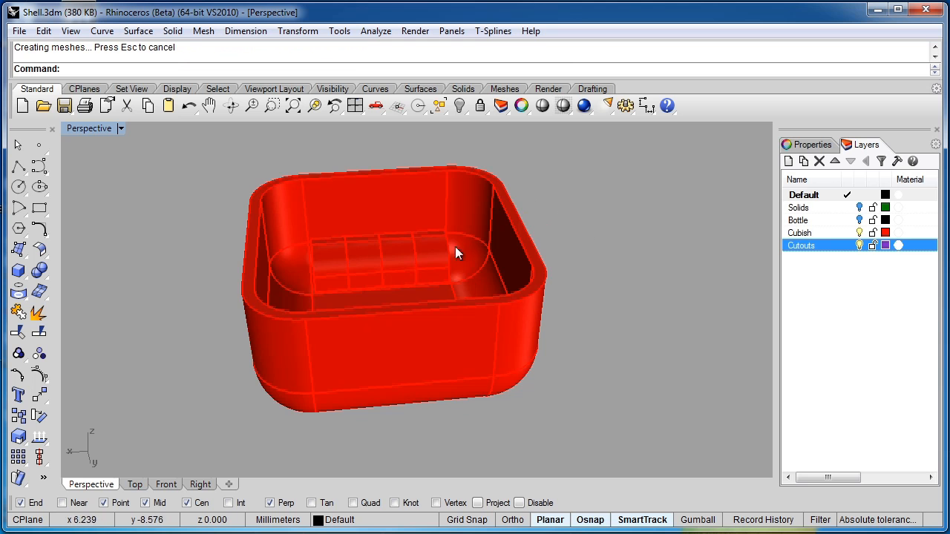